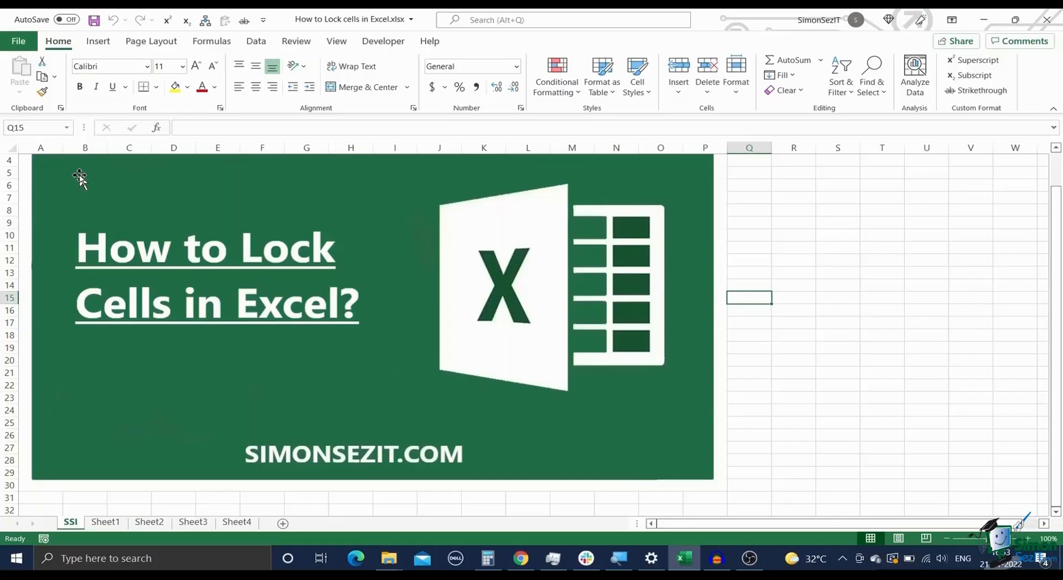
pyautogui.moveTo(82, 318)
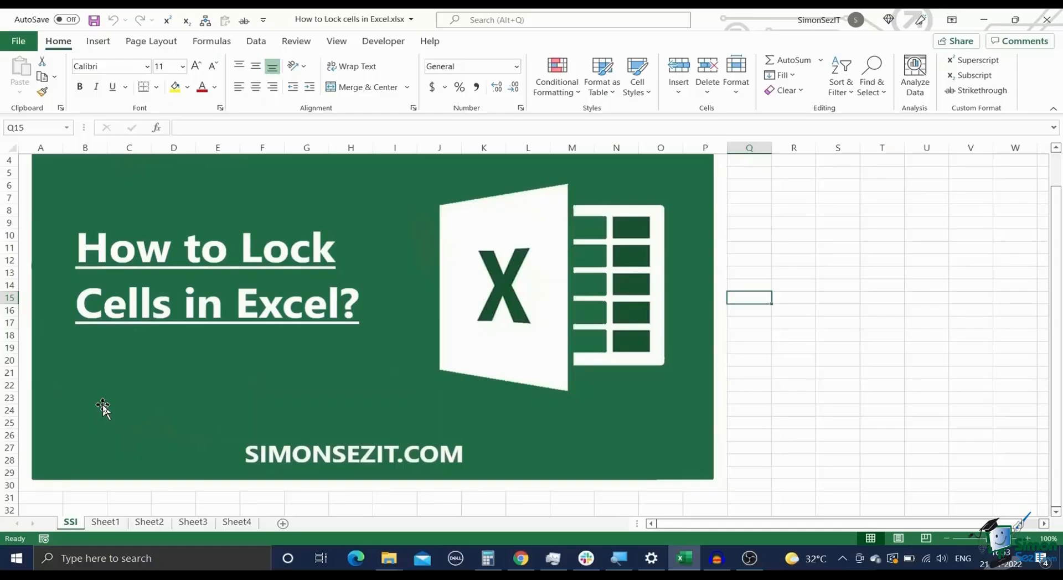
# On Sheet1, select every cell of the to-do list worksheet with Ctrl+A
pyautogui.click(105, 523)
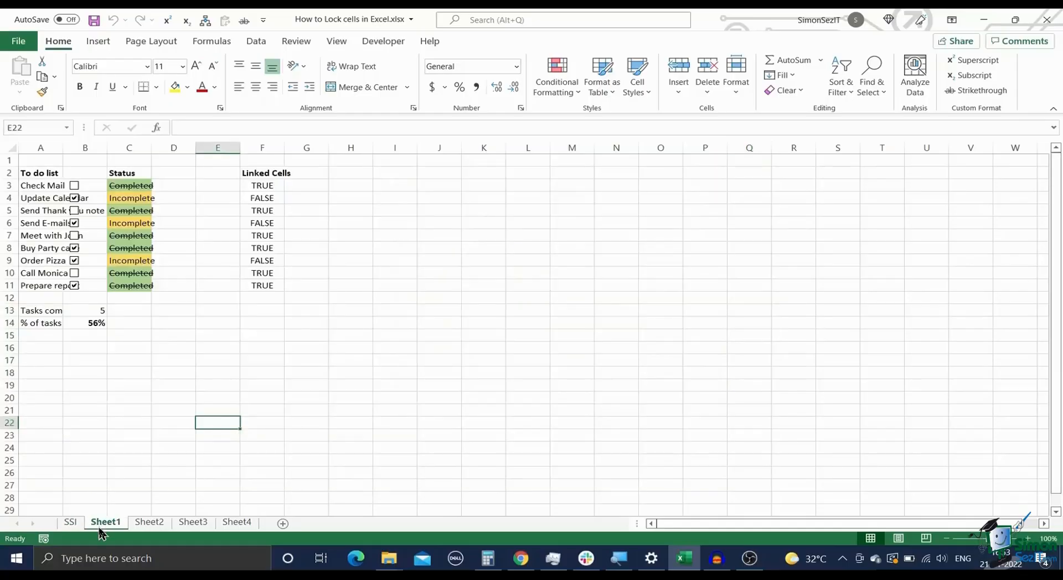
pyautogui.click(129, 360)
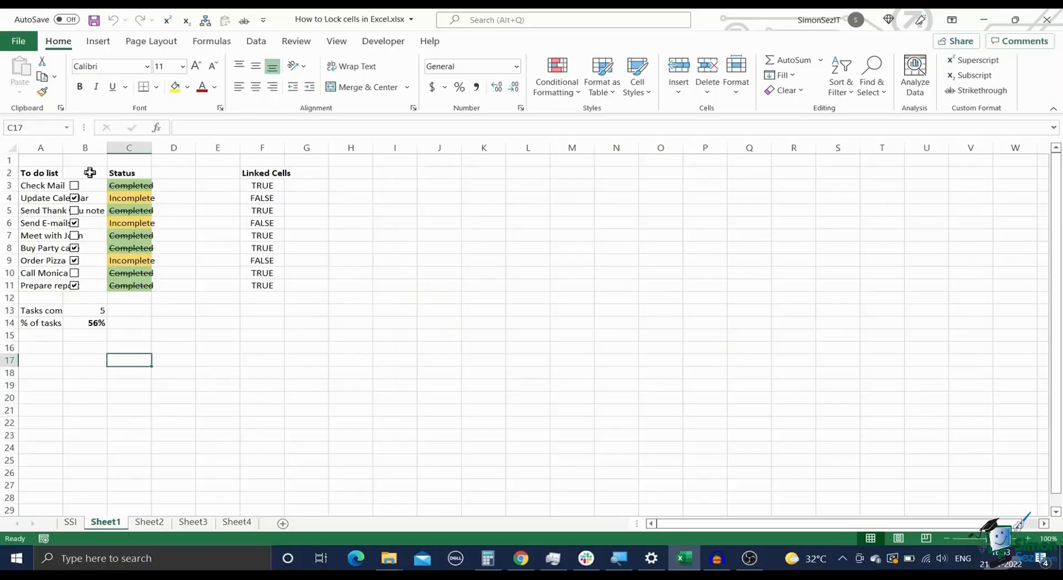
pyautogui.moveTo(60, 145)
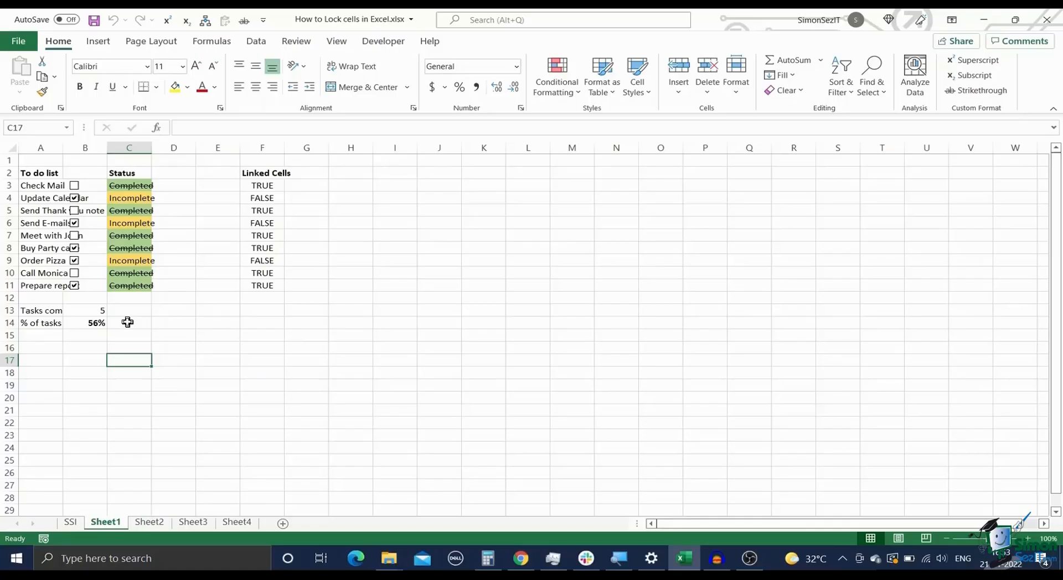
pyautogui.press('ctrl+a')
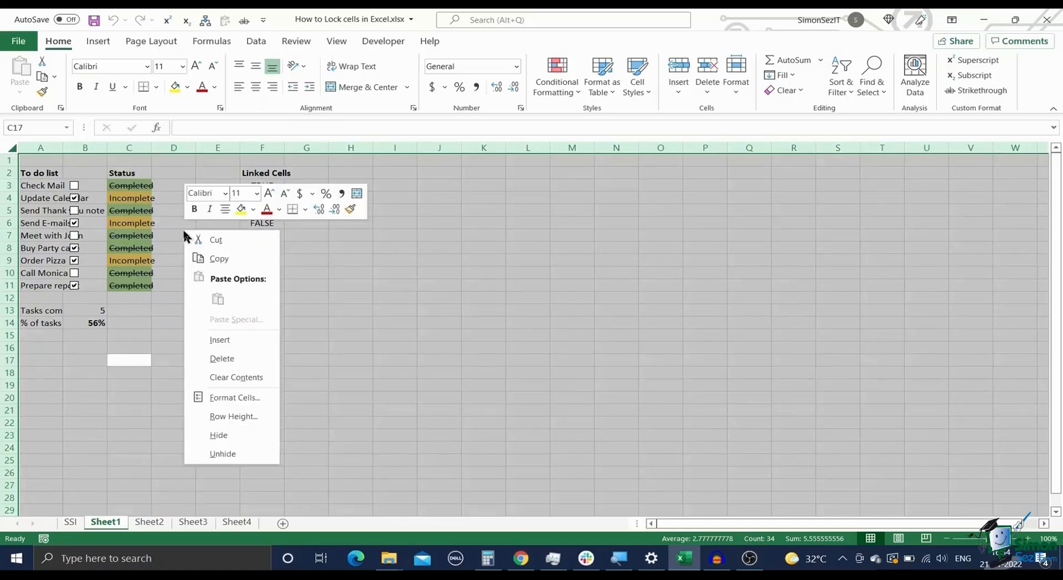
pyautogui.click(234, 397)
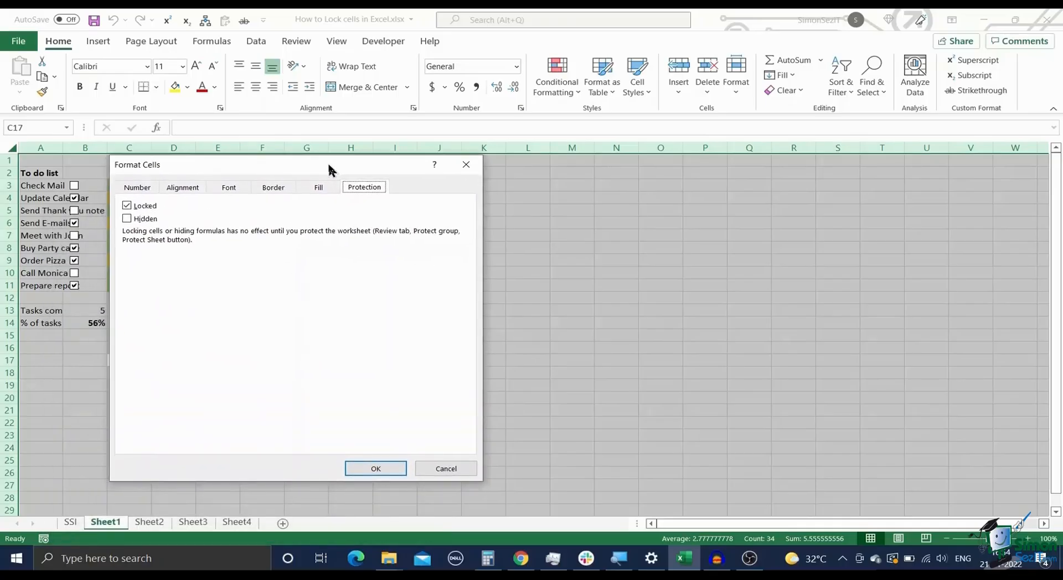
pyautogui.moveTo(339, 208)
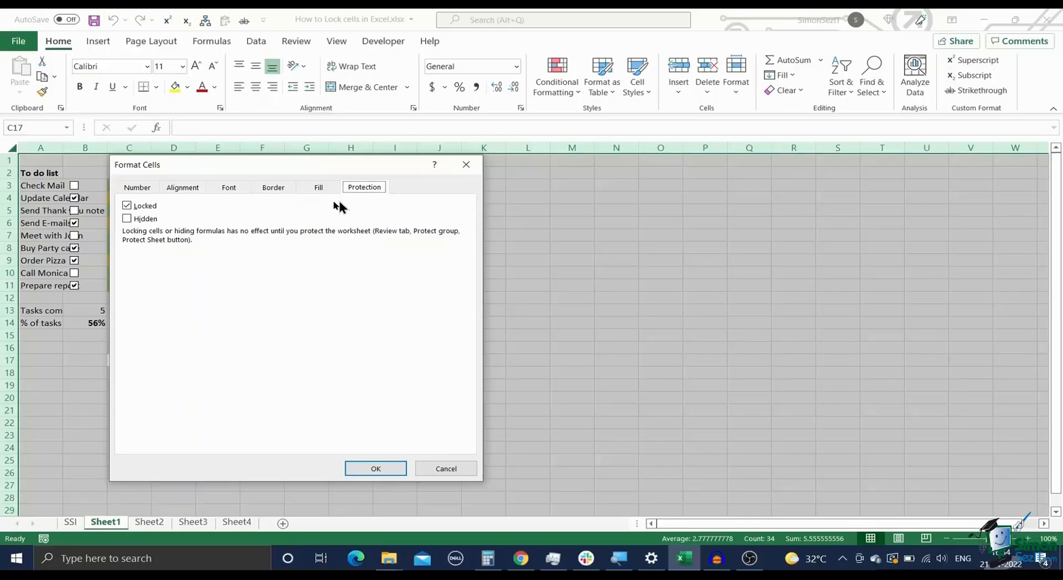
pyautogui.moveTo(183, 229)
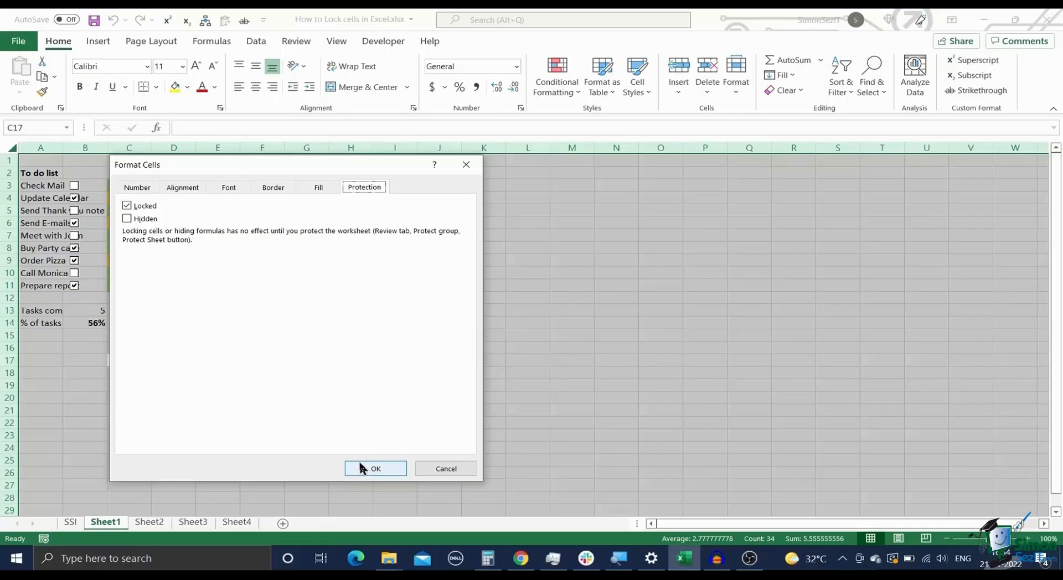
pyautogui.click(375, 468)
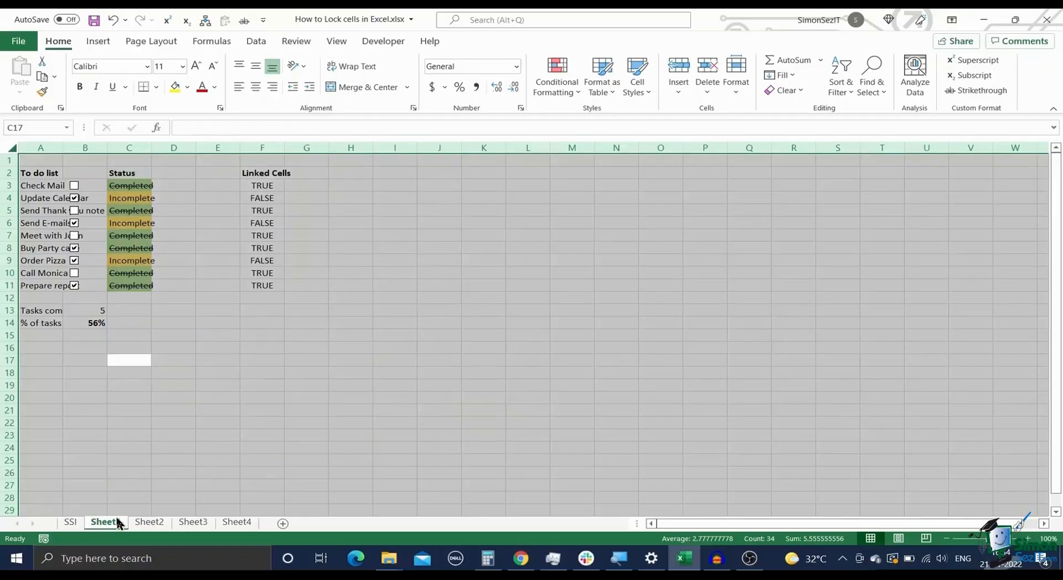
# Password-protect Sheet1 with a confirmed password, dismiss the edit warning, and go to Sheet2
pyautogui.rightClick(105, 523)
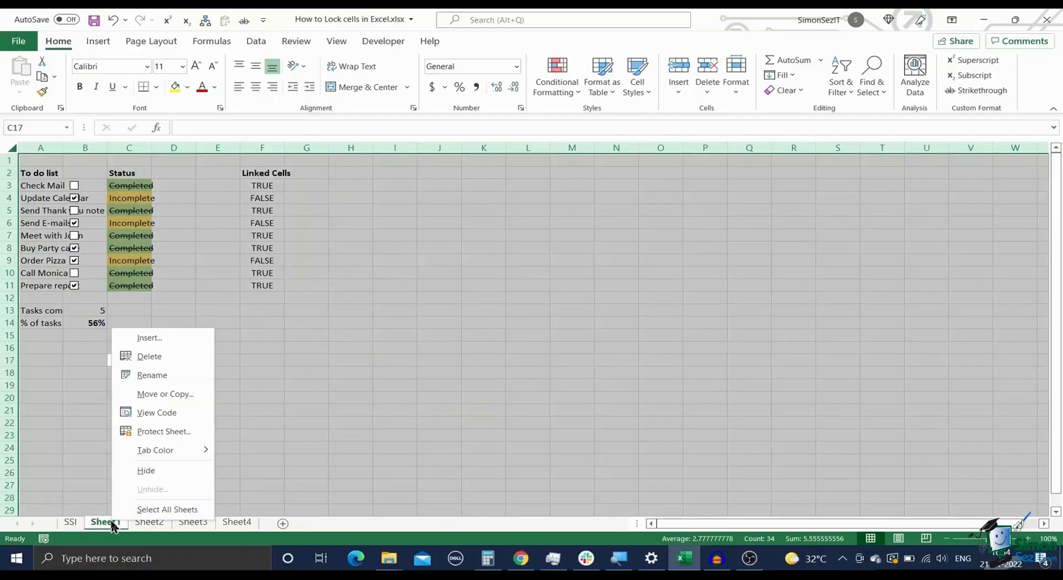
pyautogui.moveTo(163, 431)
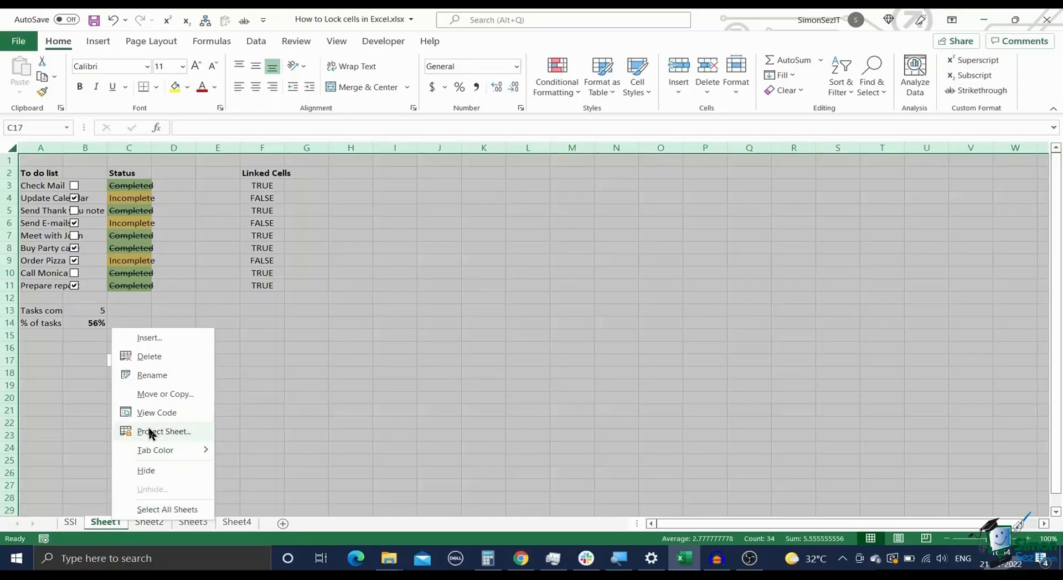
pyautogui.click(164, 432)
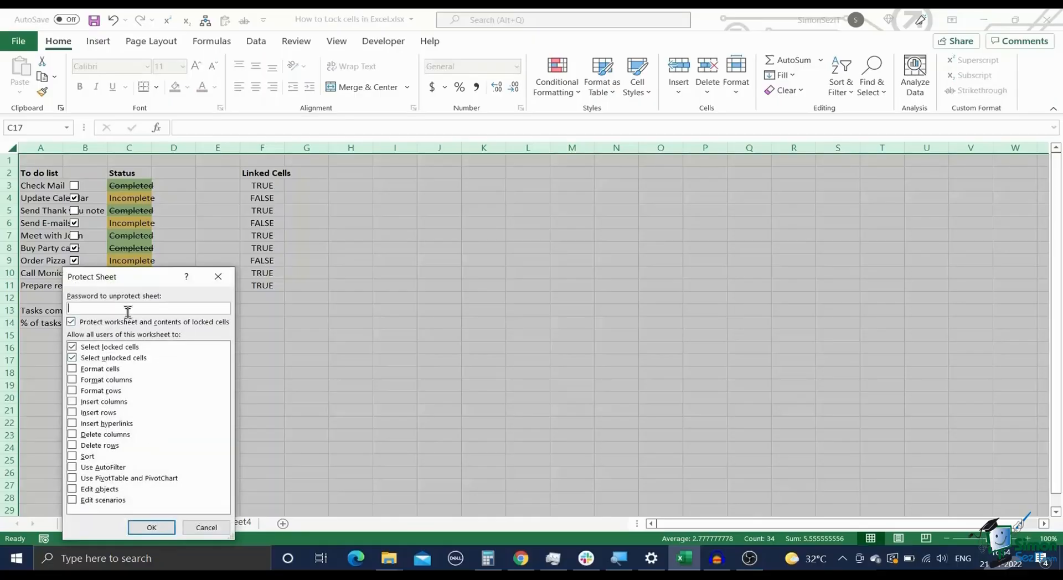
pyautogui.write('***')
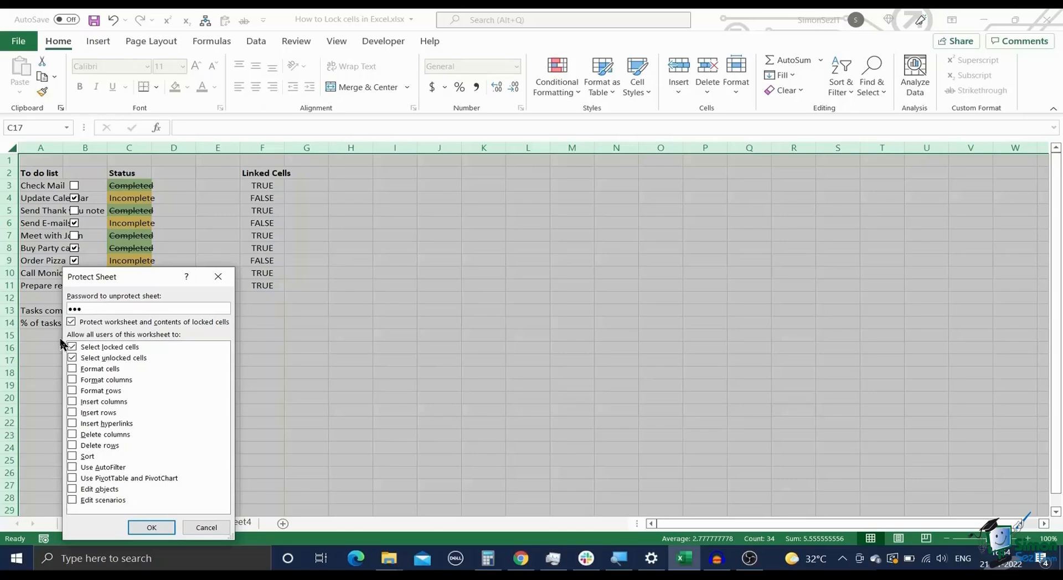
pyautogui.click(73, 347)
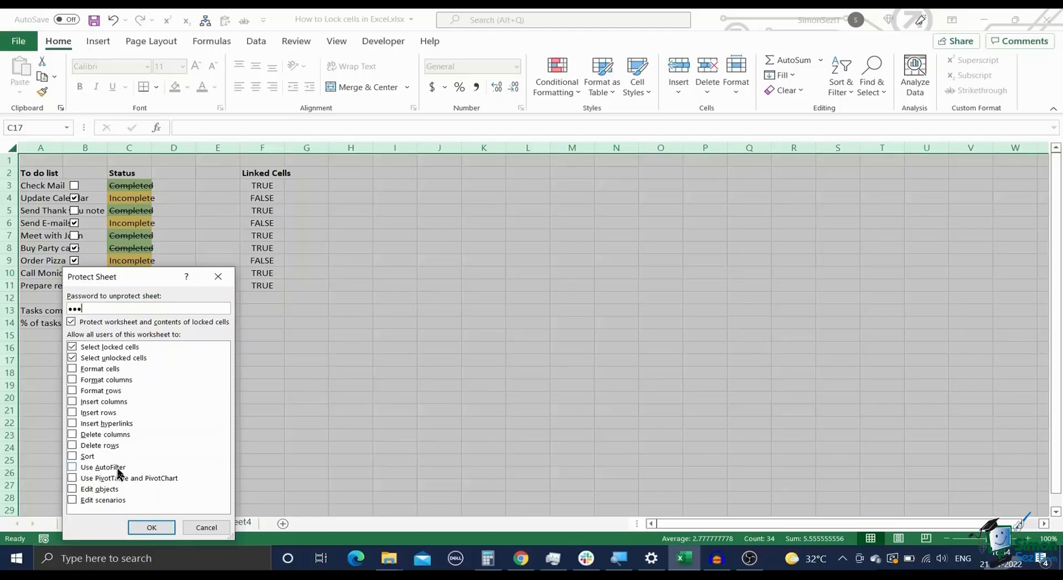
pyautogui.click(152, 528)
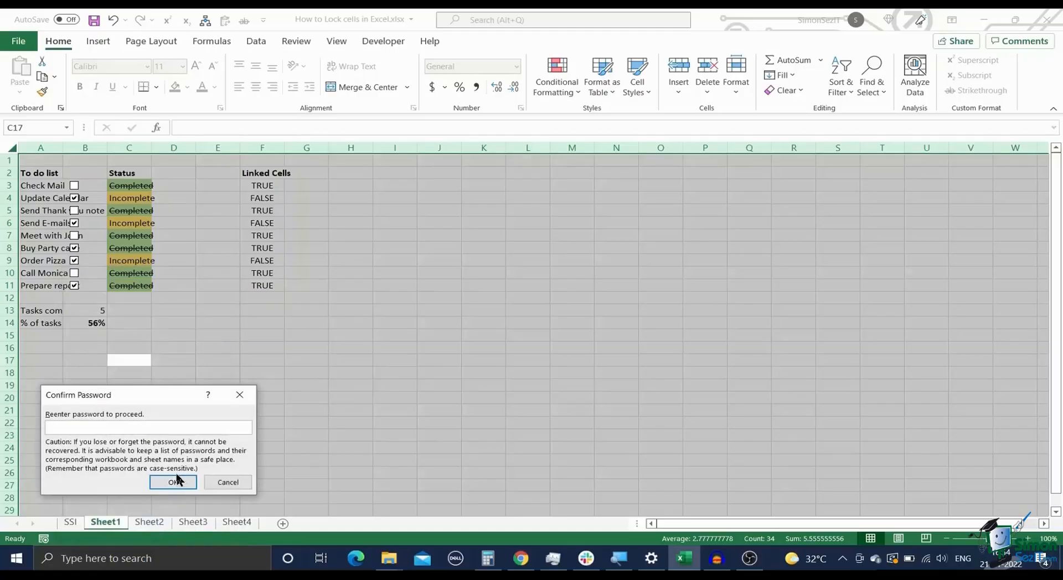
pyautogui.write('•••')
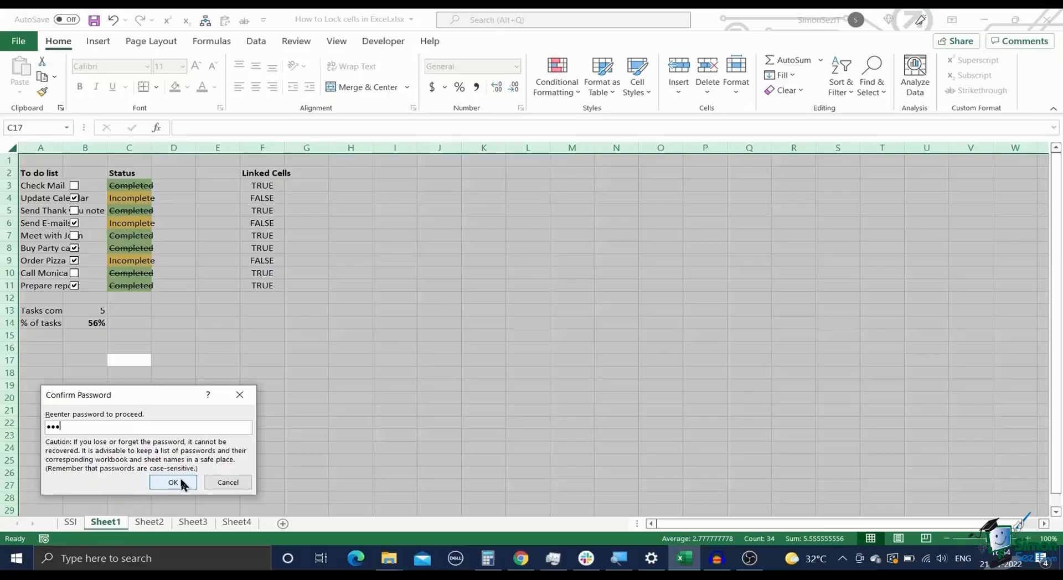
pyautogui.click(172, 482)
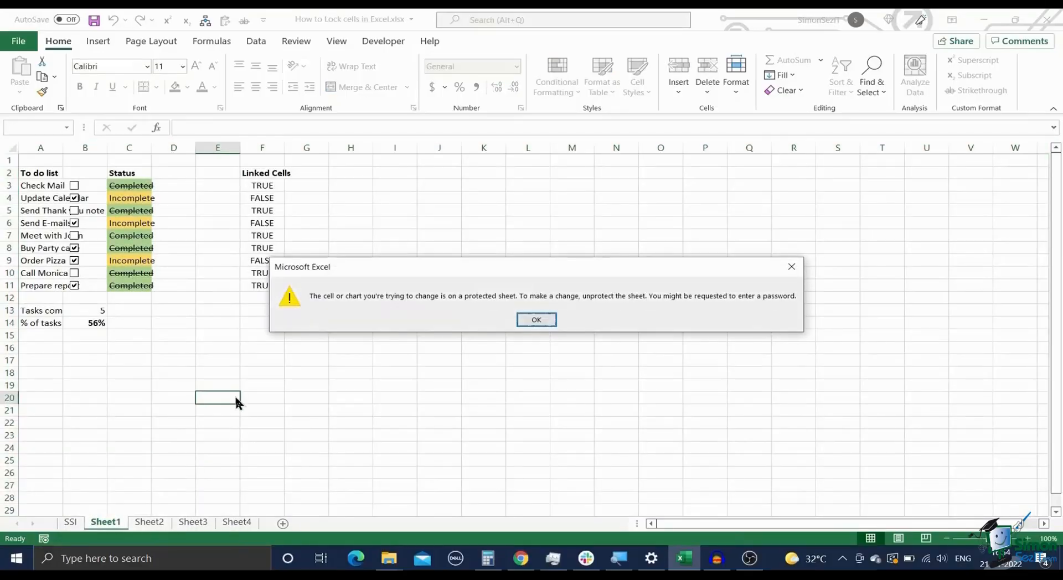
pyautogui.click(535, 320)
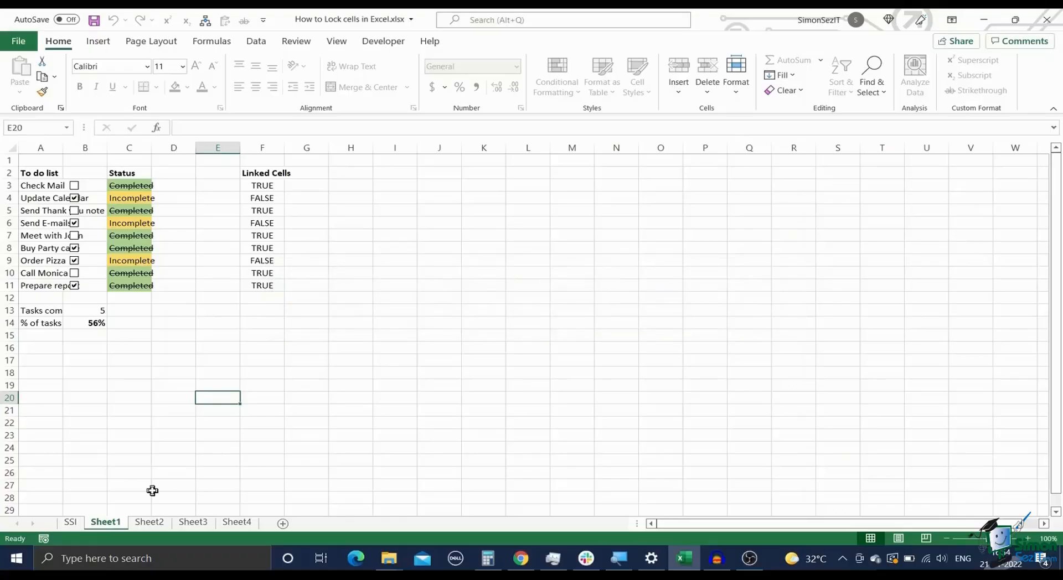
pyautogui.click(148, 522)
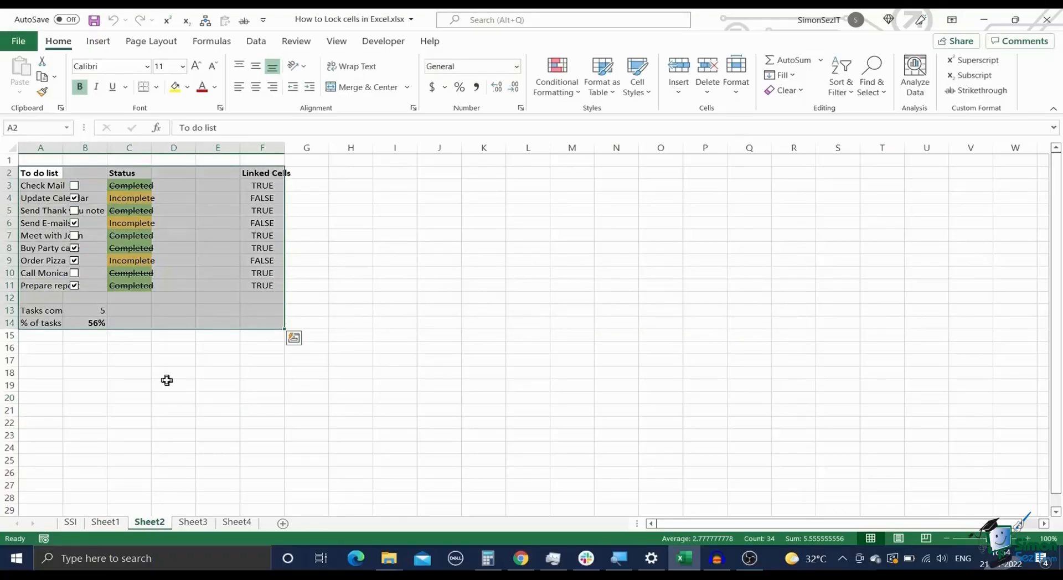
# Unmark all cells on Sheet2 as locked in Format Cells > Protection
pyautogui.click(173, 385)
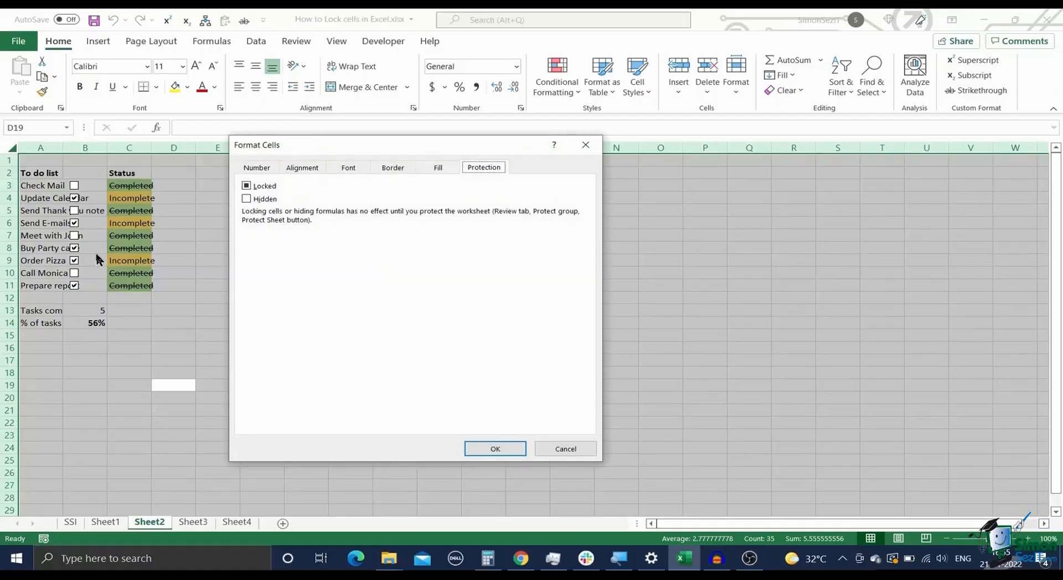
pyautogui.click(247, 185)
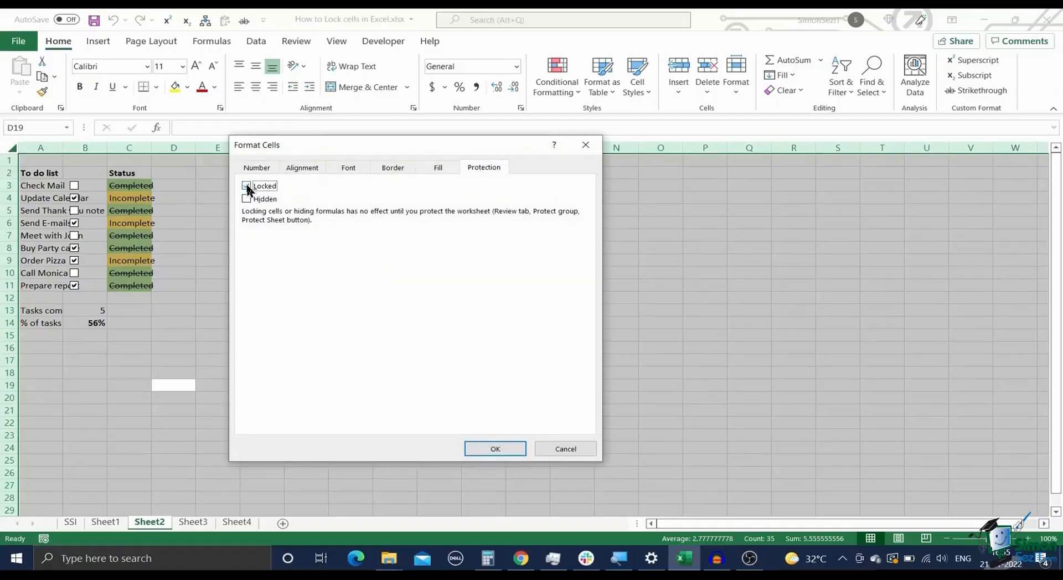
pyautogui.click(246, 186)
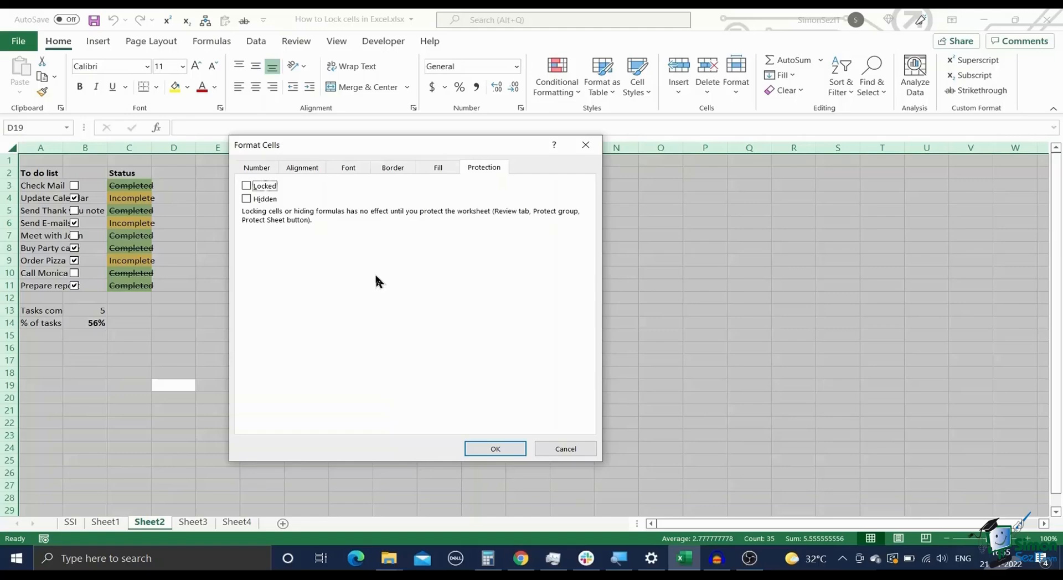
pyautogui.click(496, 449)
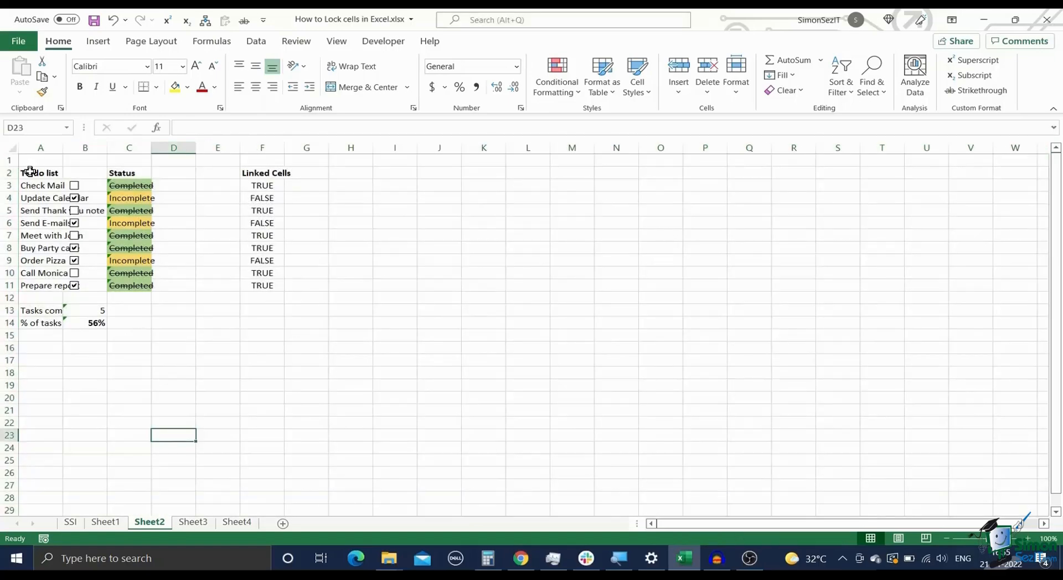
# Mark only the to-do table, columns A to F through row 14, as locked
pyautogui.moveTo(40, 173); pyautogui.dragTo(262, 322)
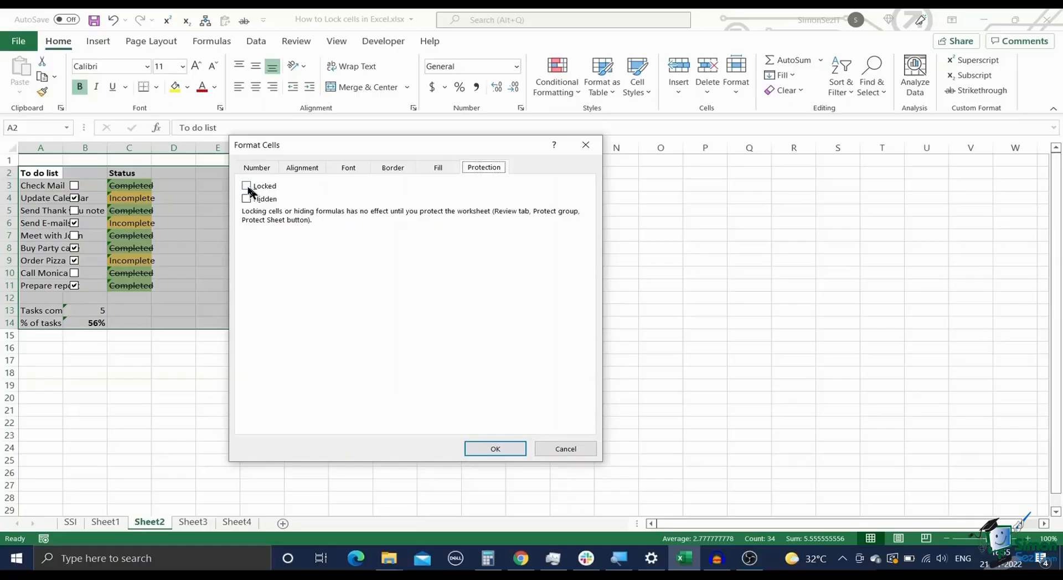
pyautogui.click(246, 186)
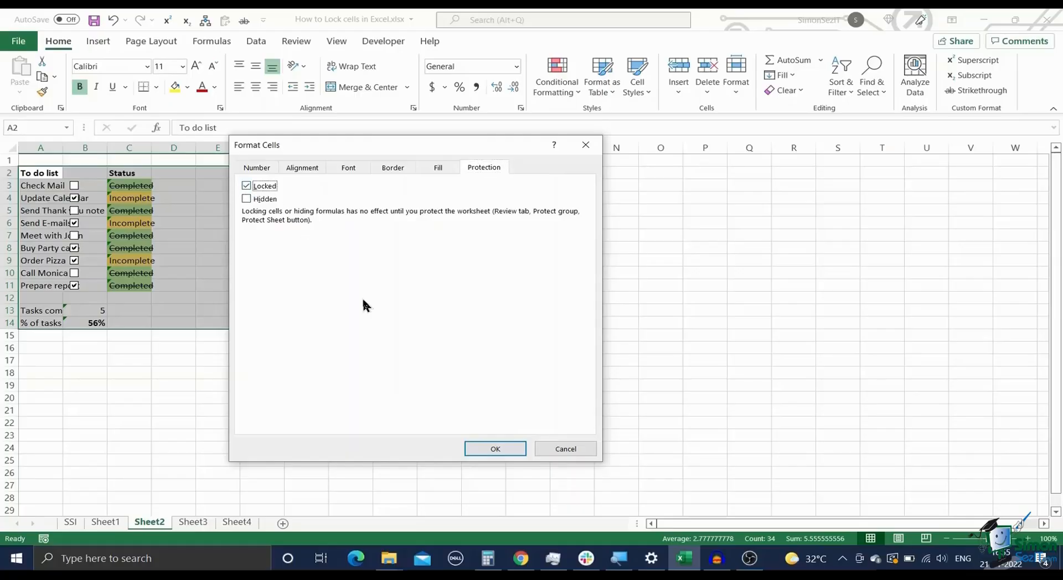
pyautogui.click(494, 448)
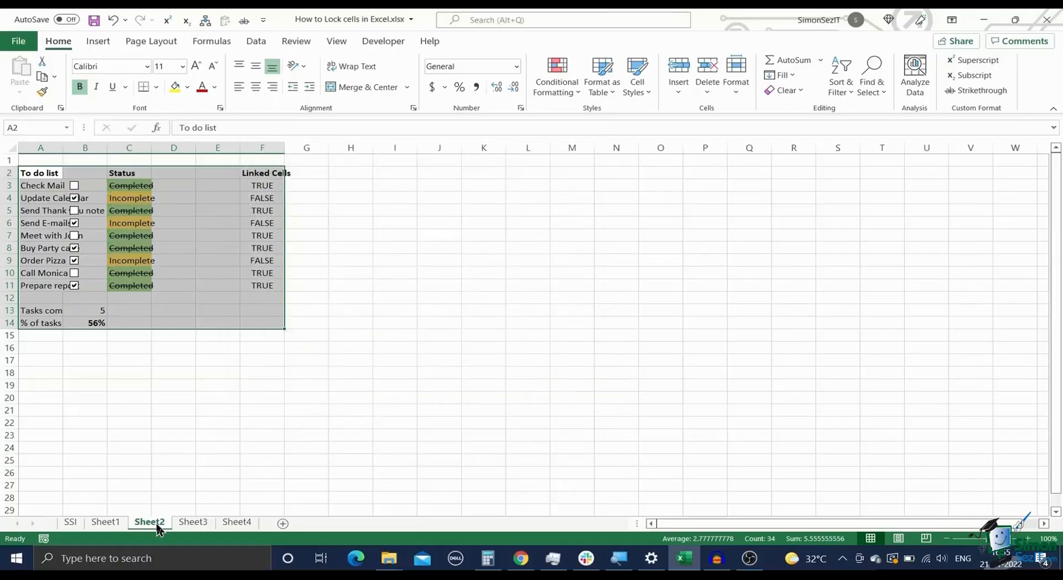
# Password-protect Sheet2 and confirm the re-entered password
pyautogui.rightClick(148, 523)
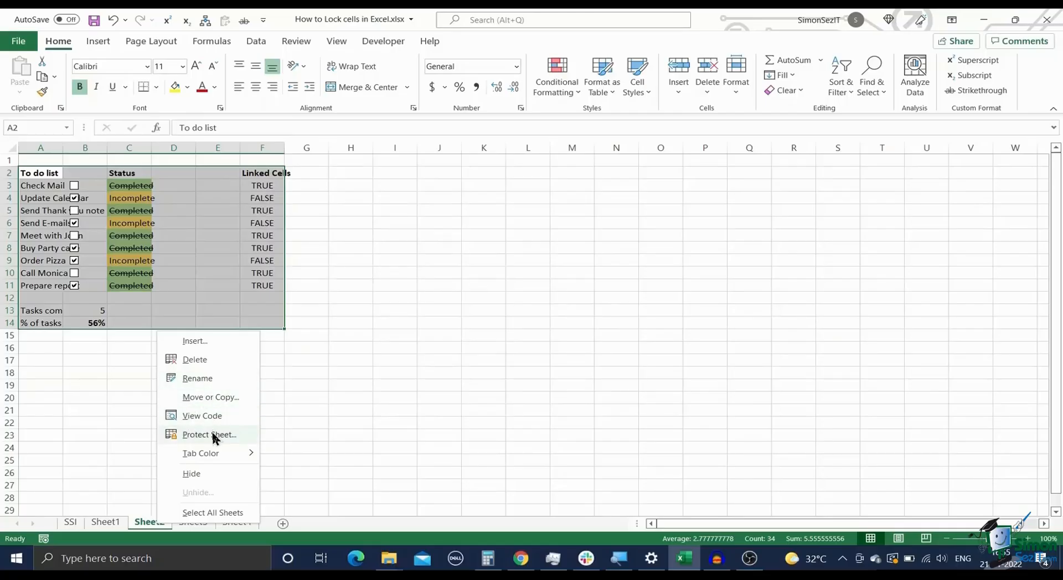
pyautogui.click(209, 434)
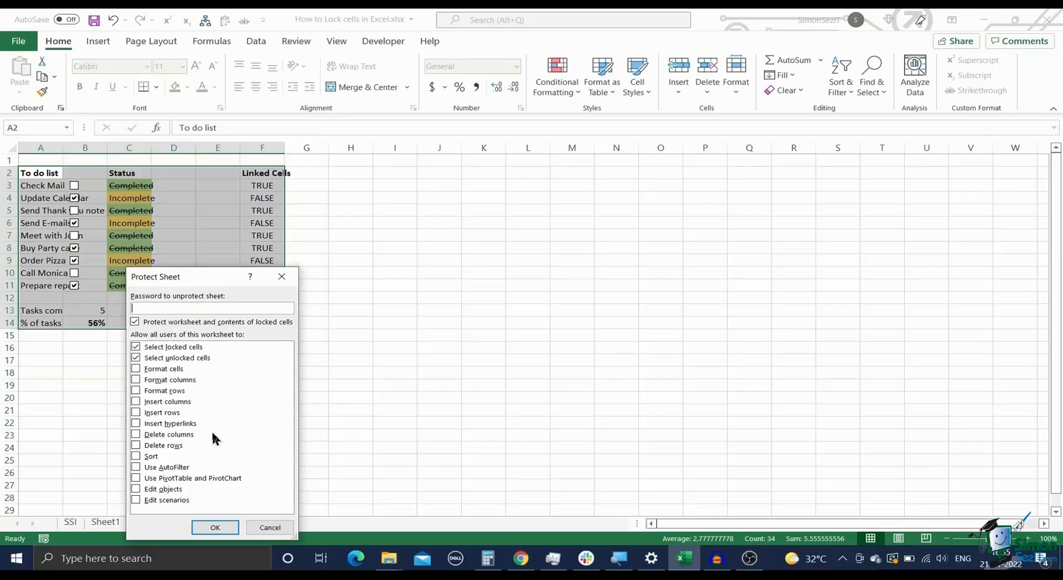
pyautogui.write('•••')
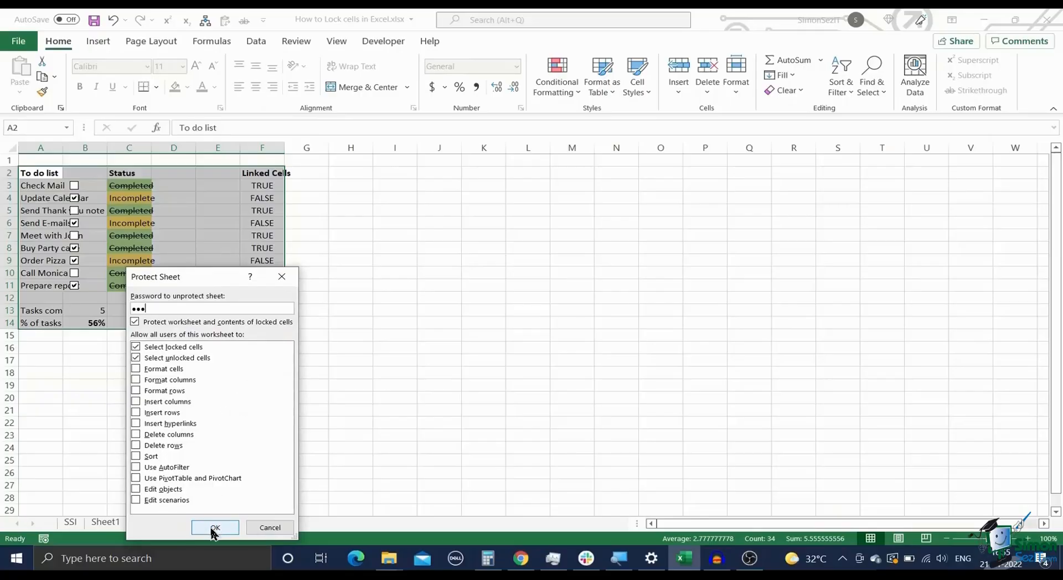
pyautogui.click(215, 528)
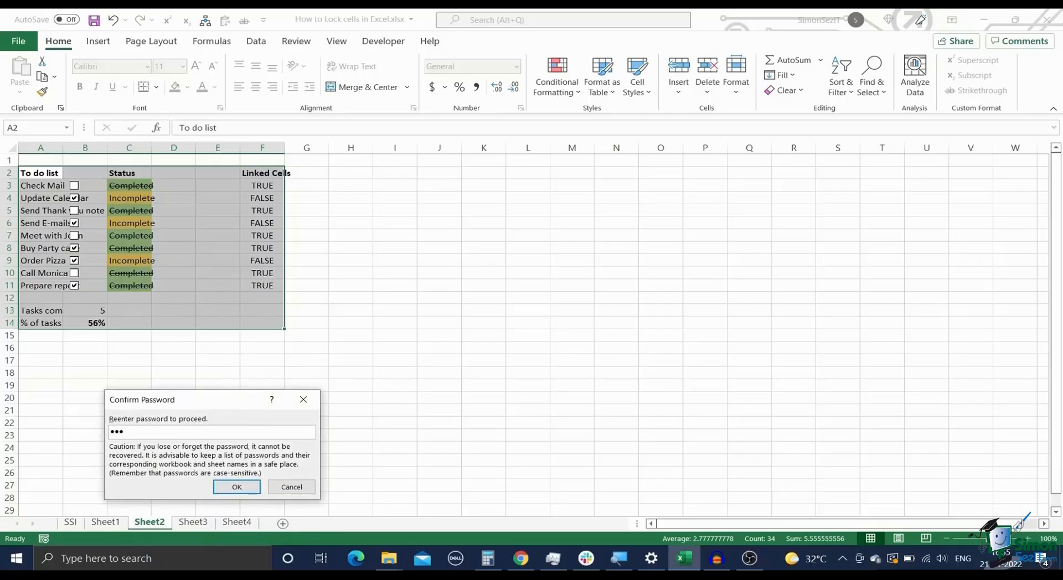
pyautogui.moveTo(233, 460)
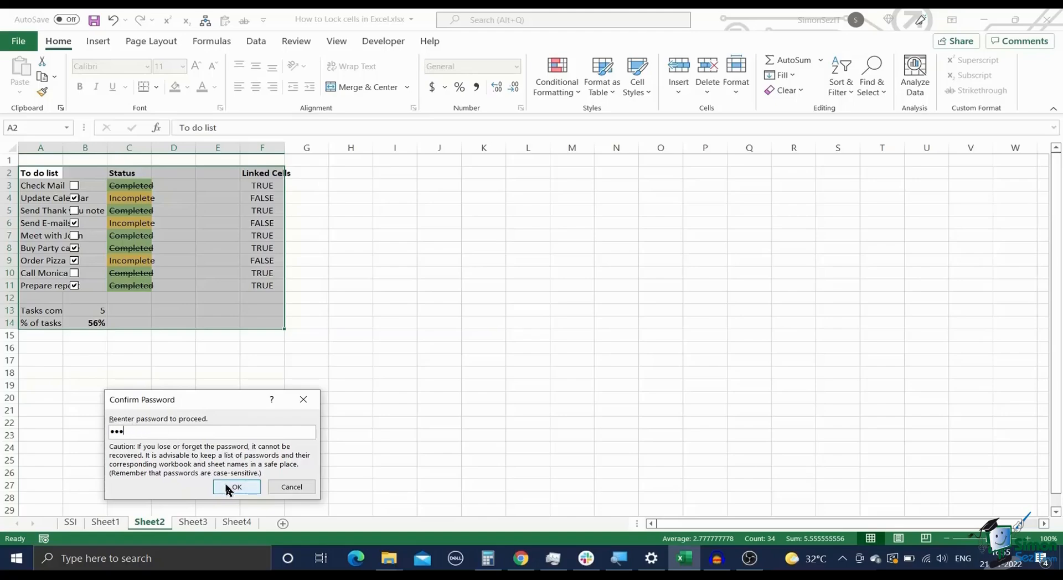
pyautogui.click(236, 486)
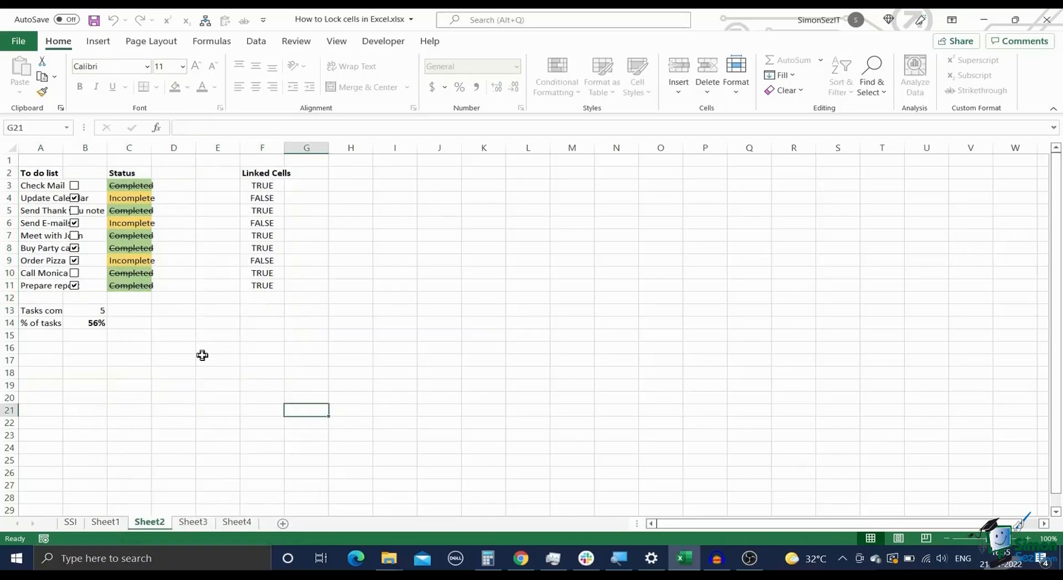
# Test editing a protected cell, dismiss the warning, and switch to Sheet3
pyautogui.doubleClick(173, 248)
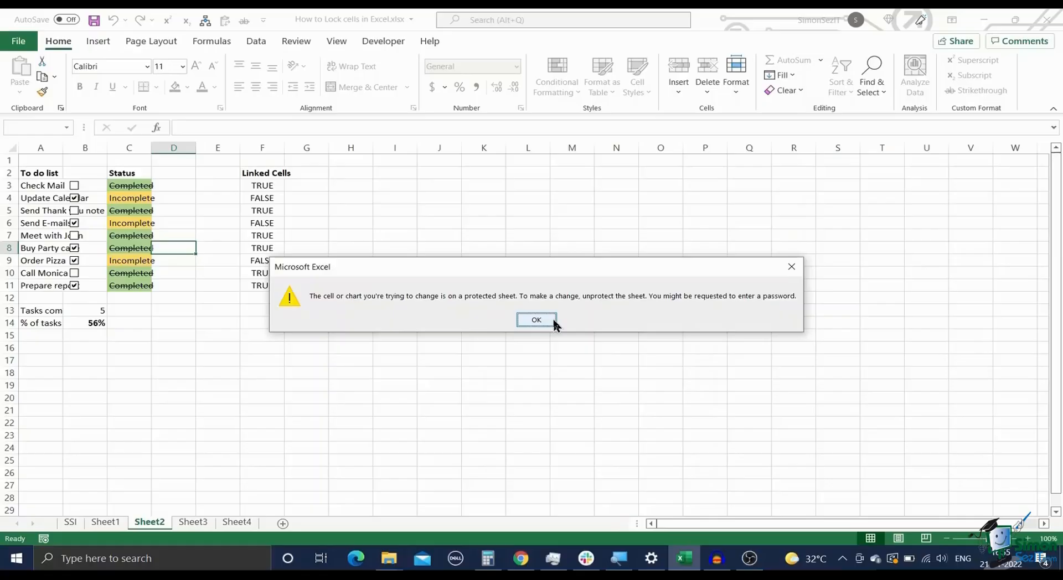
pyautogui.click(536, 320)
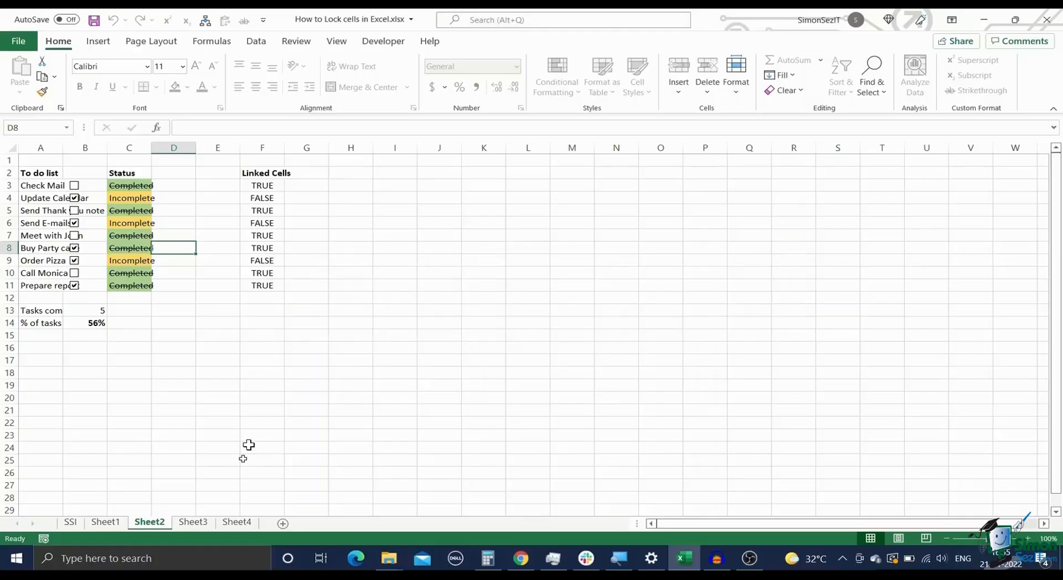
pyautogui.click(193, 522)
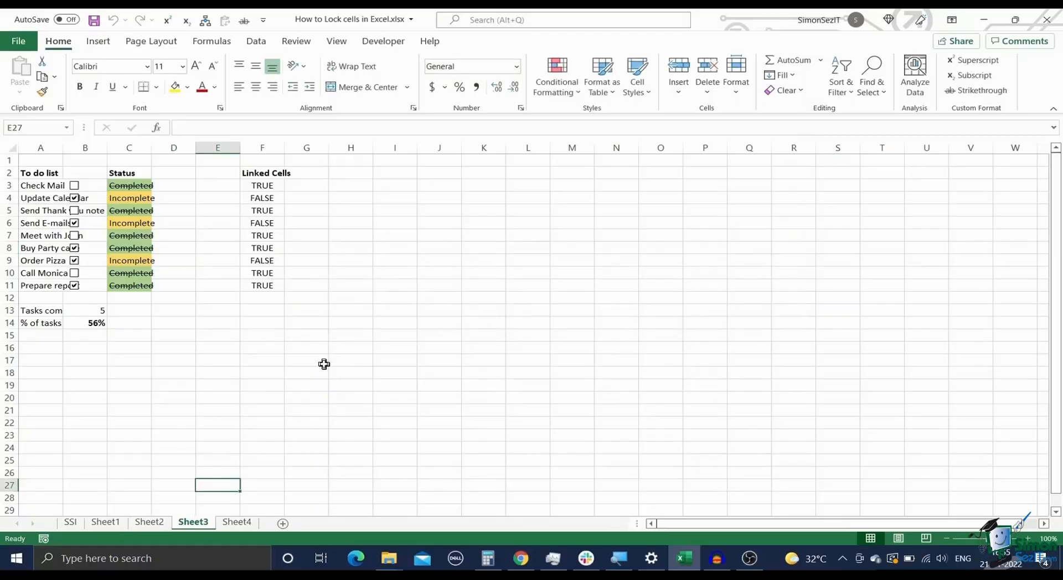
# Select all of Sheet3 and turn off Locked in Format Cells > Protection
pyautogui.click(395, 310)
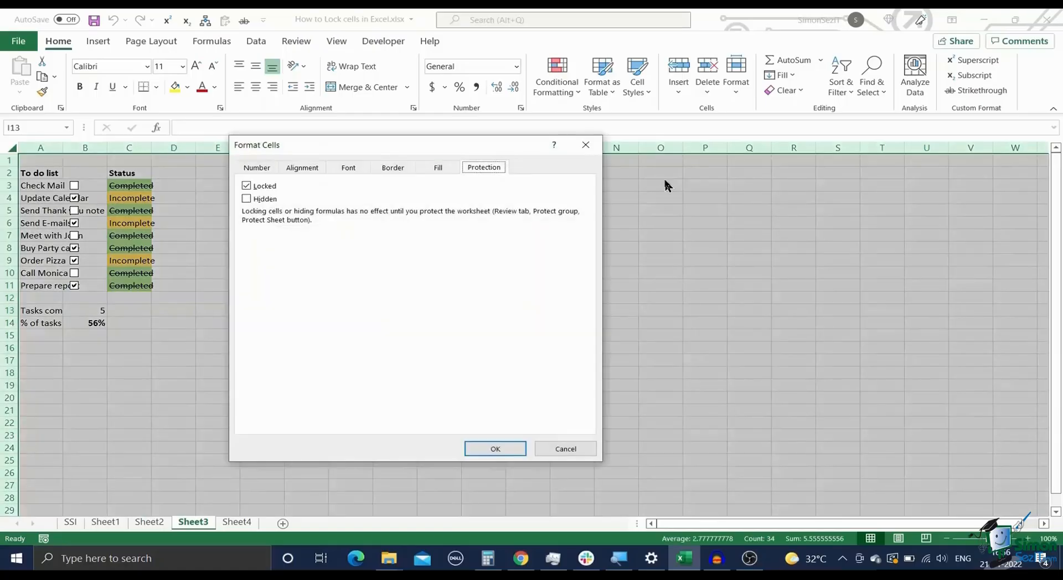
pyautogui.click(247, 185)
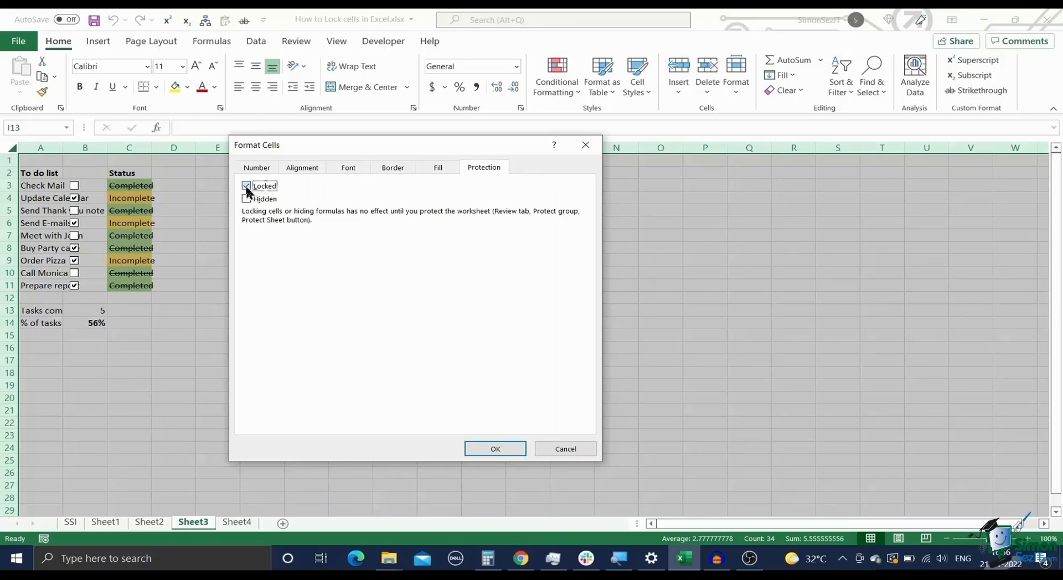
pyautogui.click(246, 185)
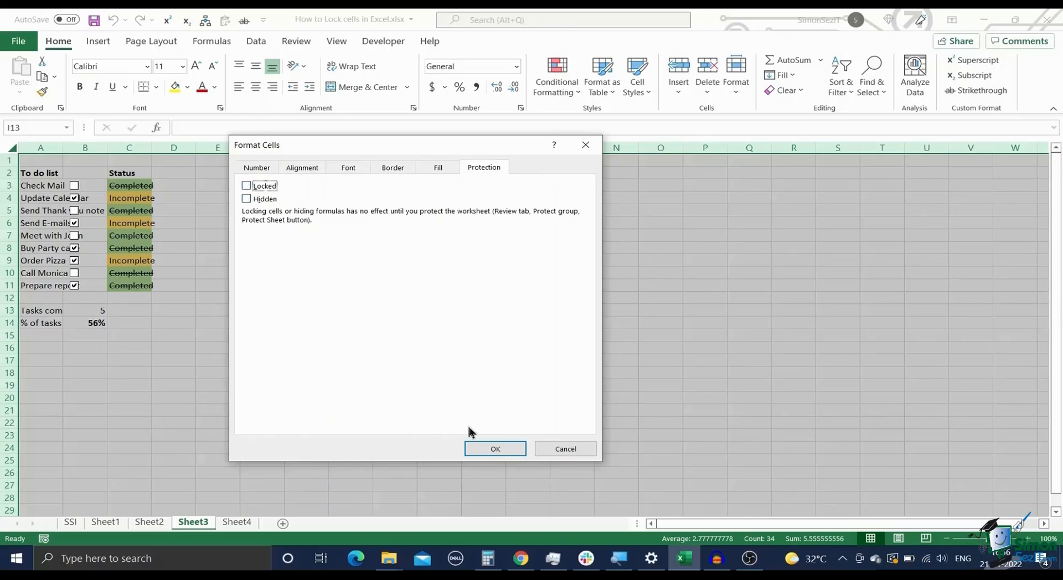
pyautogui.click(495, 448)
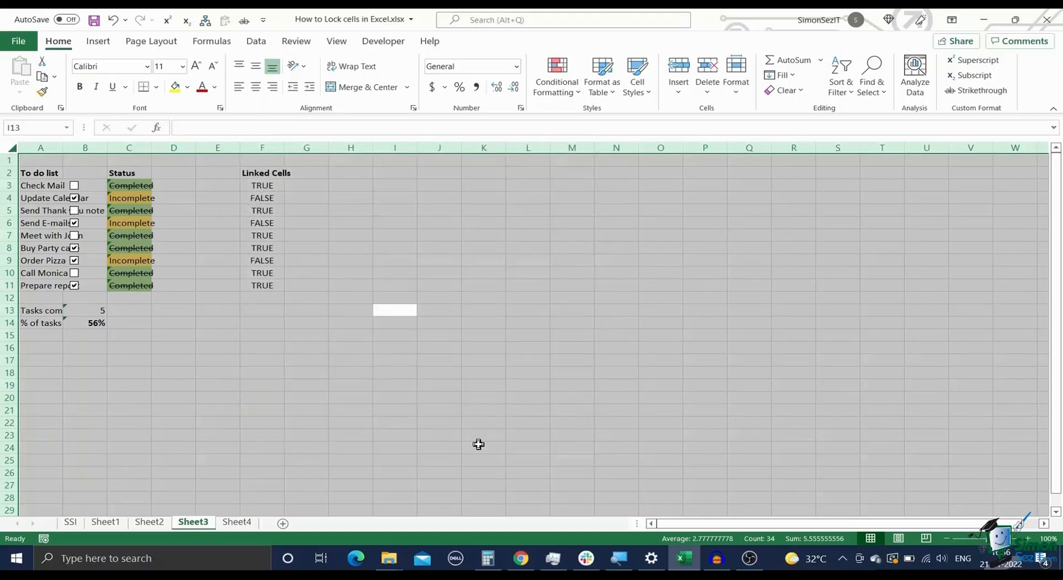
pyautogui.click(393, 372)
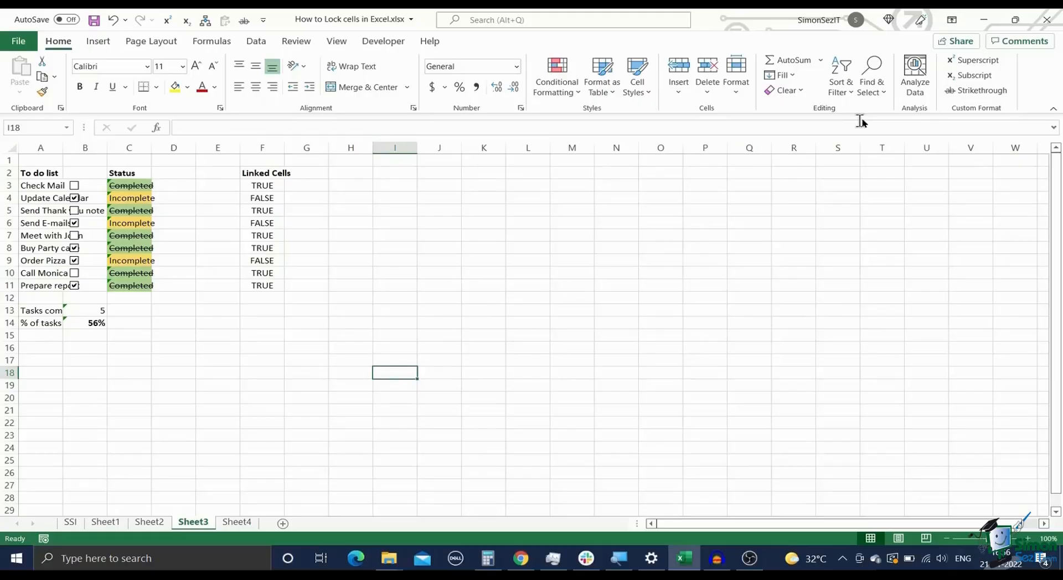
# Use Find & Select > Go To Special > Formulas to select Sheet3's formula cells
pyautogui.click(873, 75)
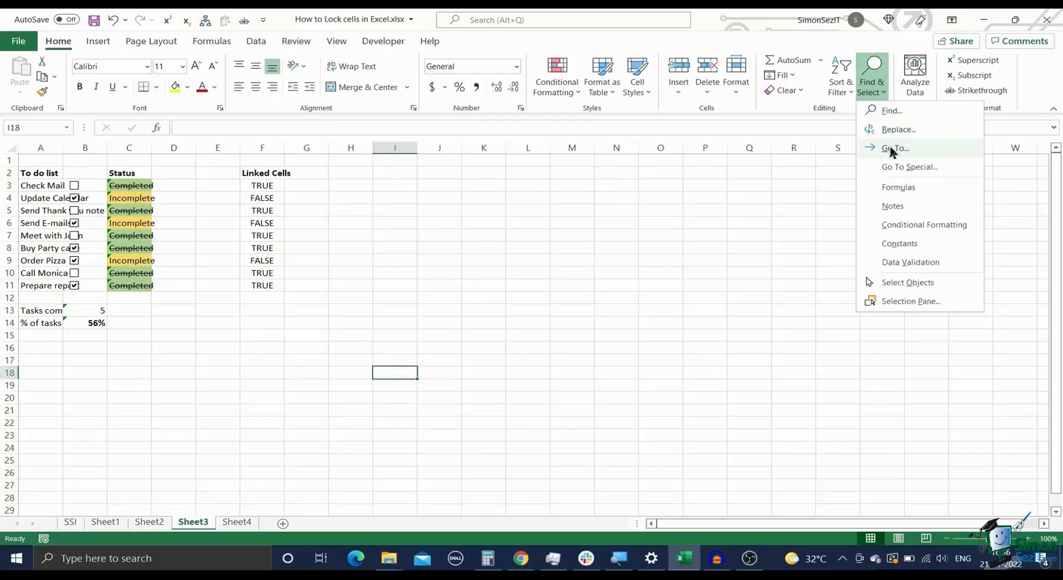
pyautogui.moveTo(929, 171)
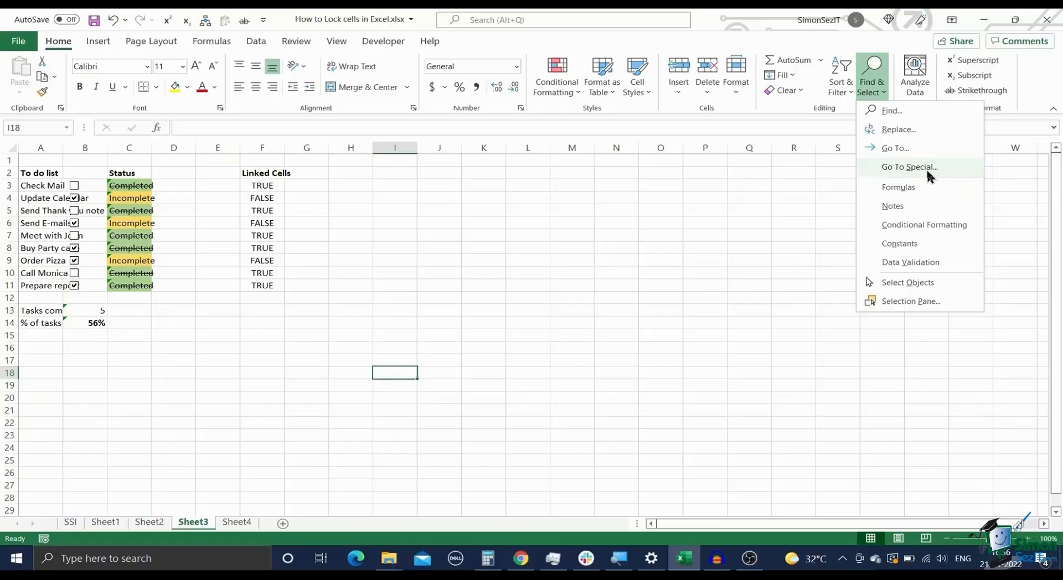
pyautogui.click(910, 167)
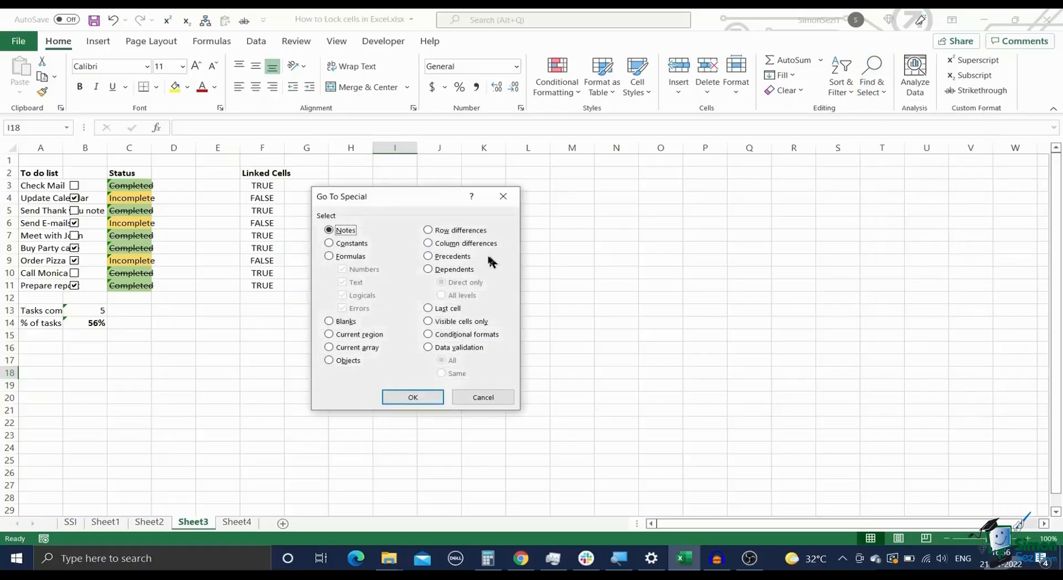
pyautogui.click(329, 256)
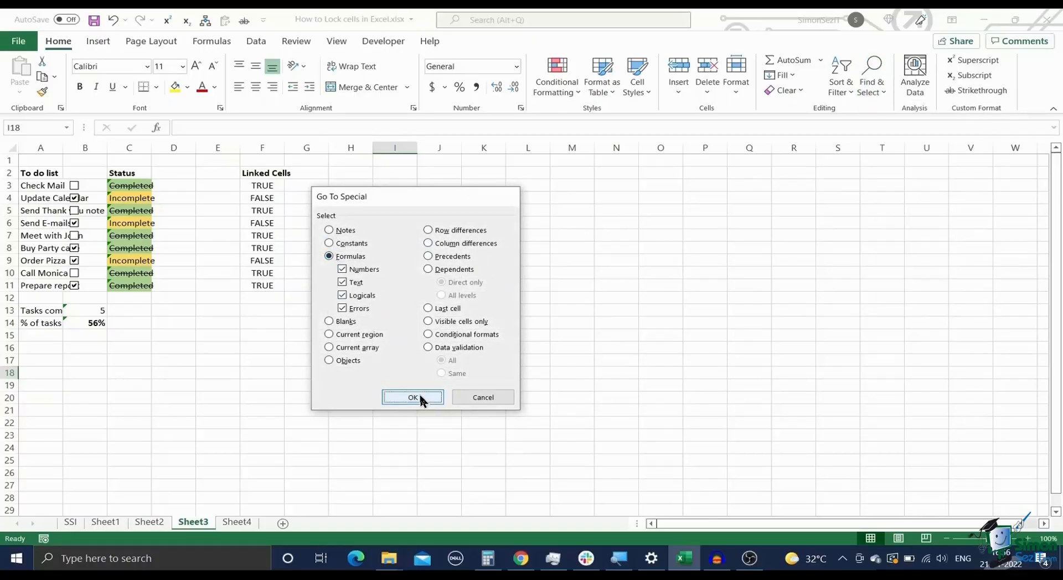
pyautogui.click(412, 397)
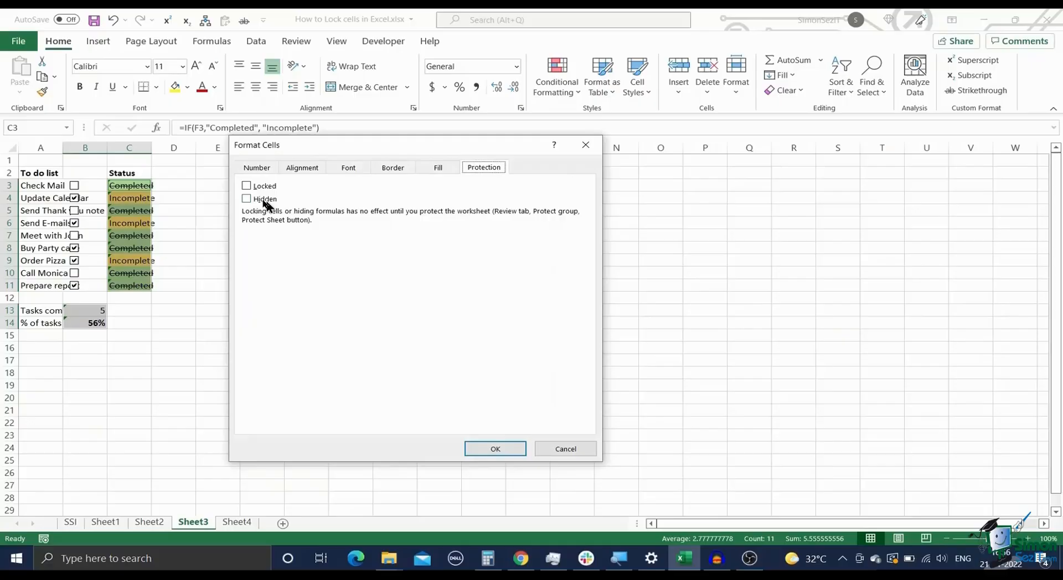
# Lock the selected formula cells and password-protect Sheet3 with a confirmed password
pyautogui.click(247, 185)
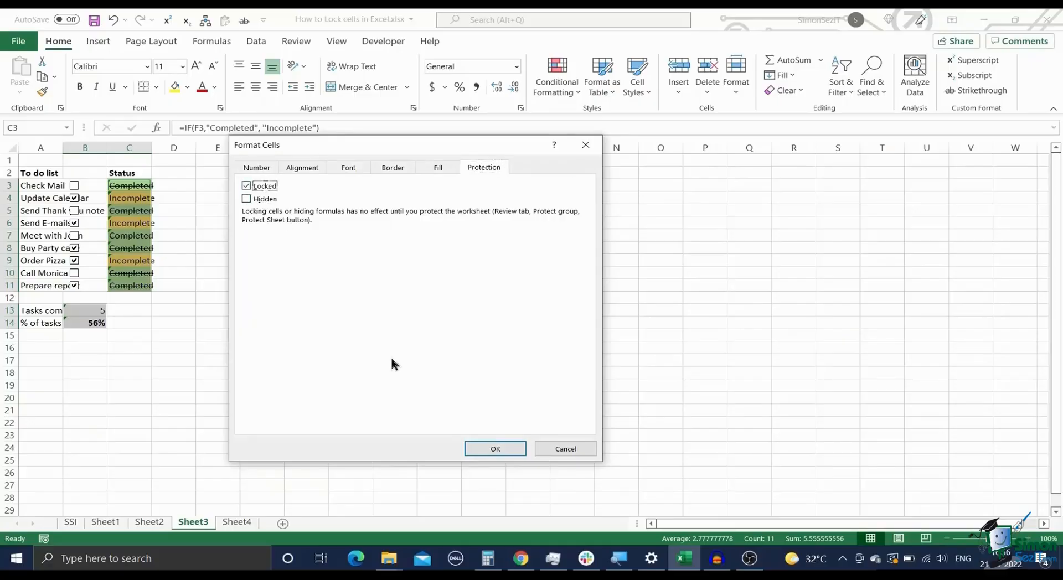
pyautogui.click(495, 448)
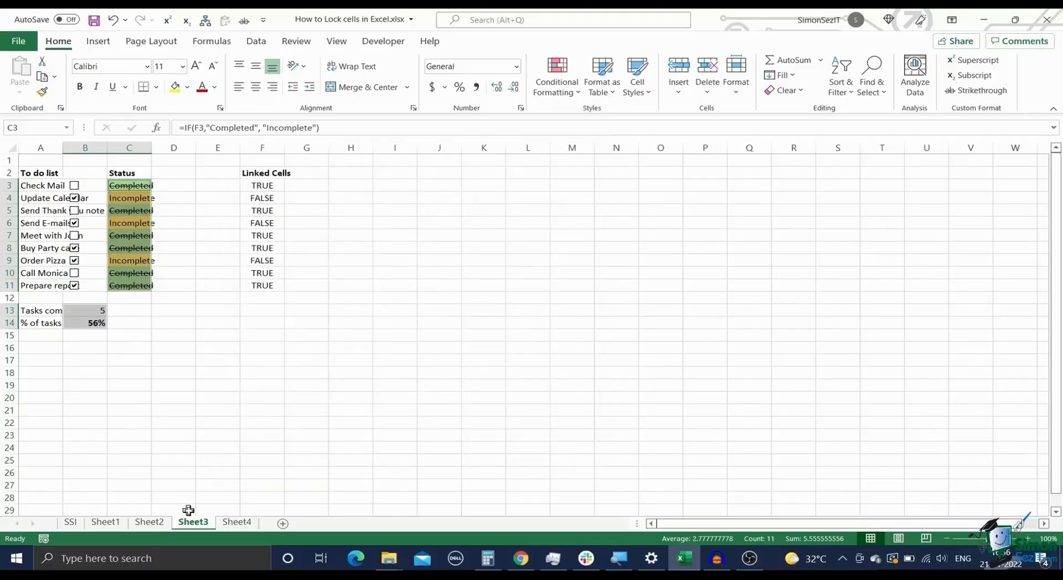
pyautogui.rightClick(193, 522)
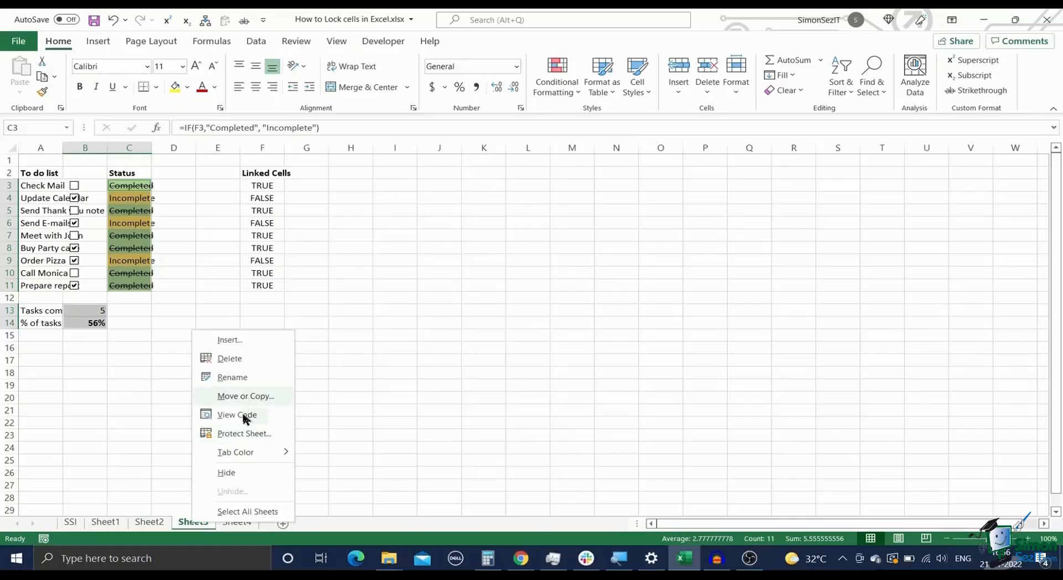
pyautogui.click(244, 434)
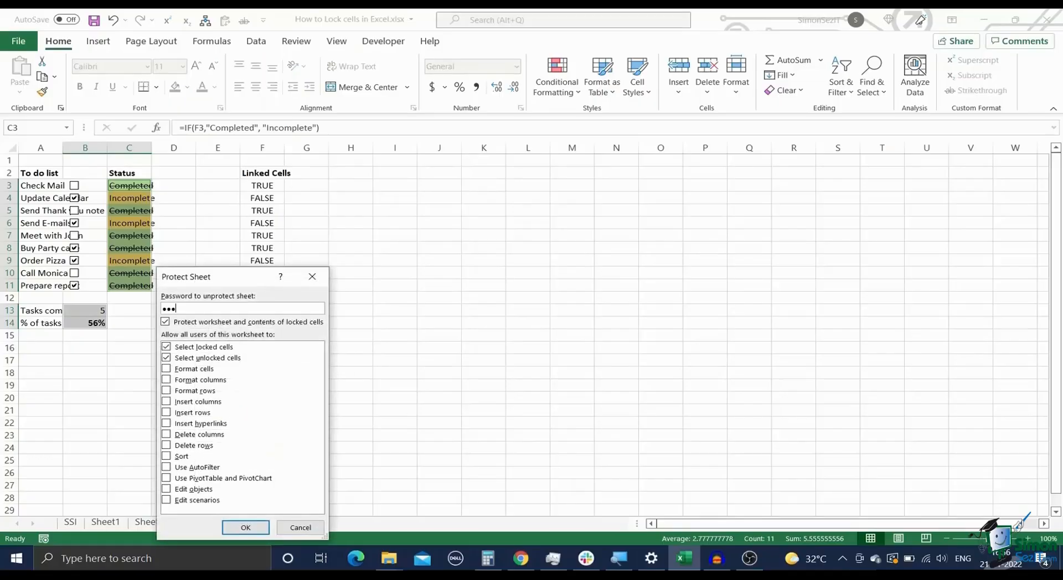
pyautogui.click(246, 527)
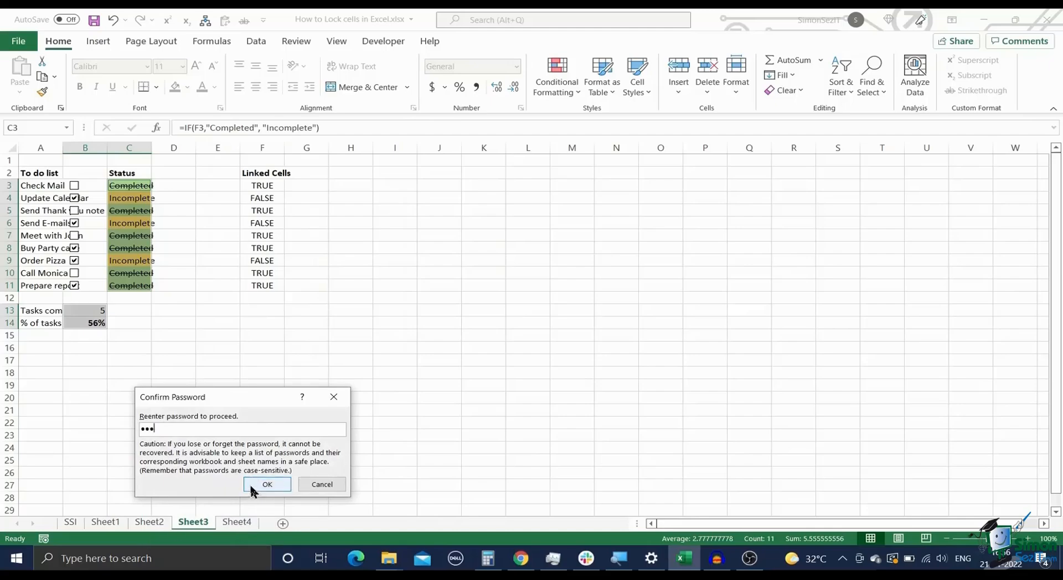
pyautogui.click(266, 484)
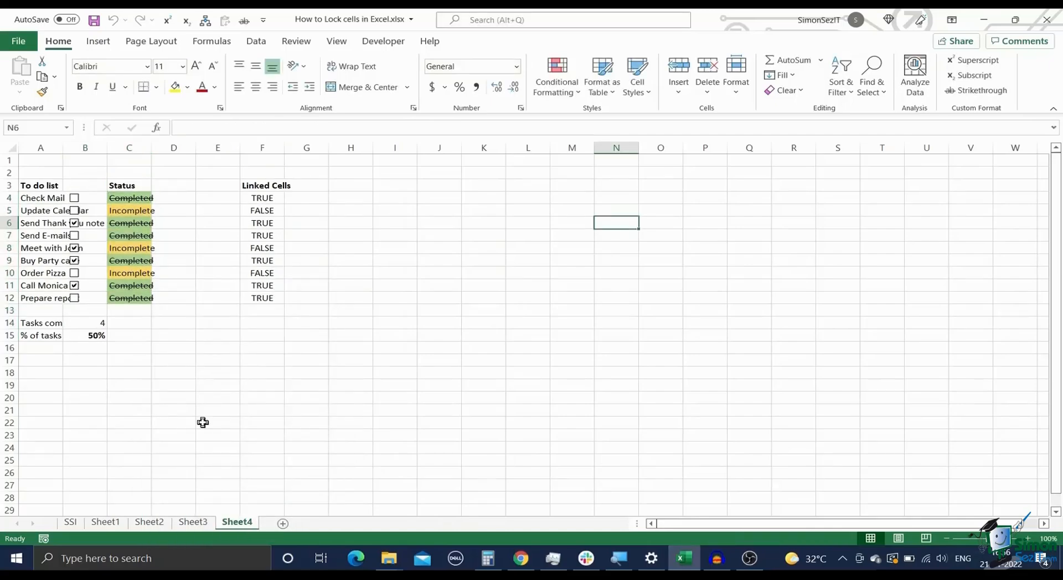
# On Sheet4, open Review > Allow Edit Ranges and start a new editable range
pyautogui.click(173, 360)
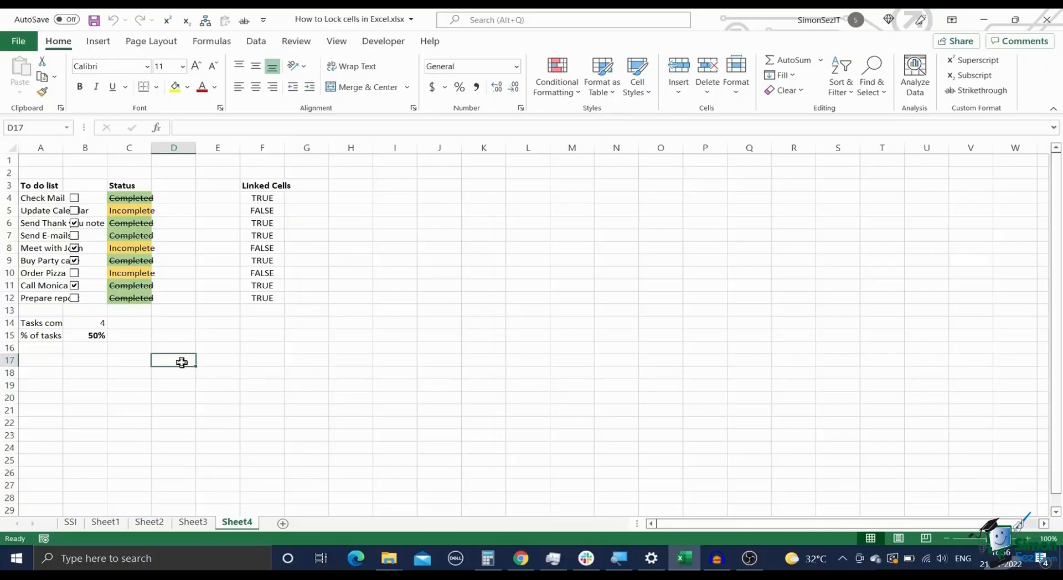
pyautogui.click(295, 42)
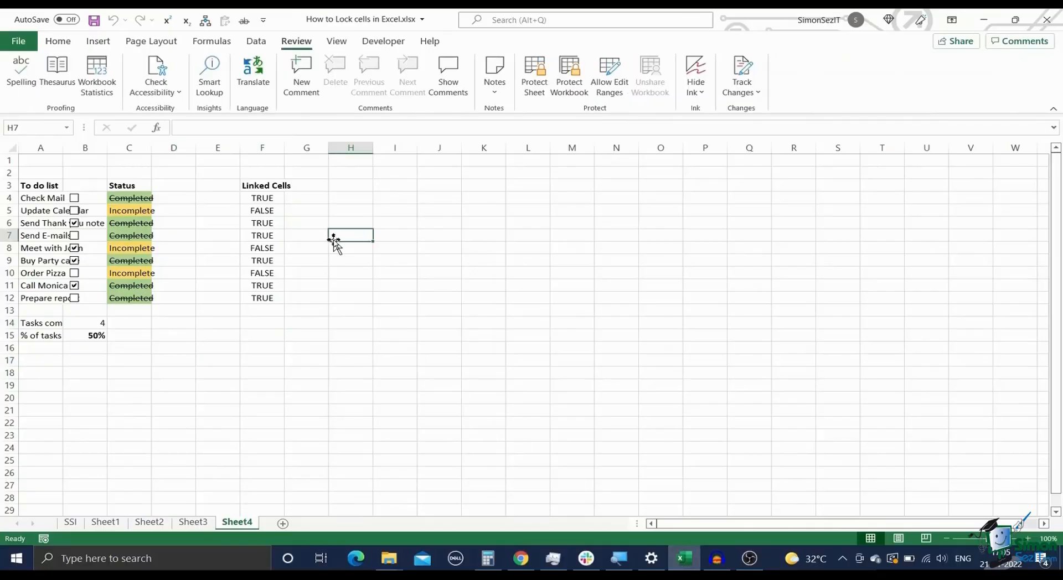
pyautogui.moveTo(609, 75)
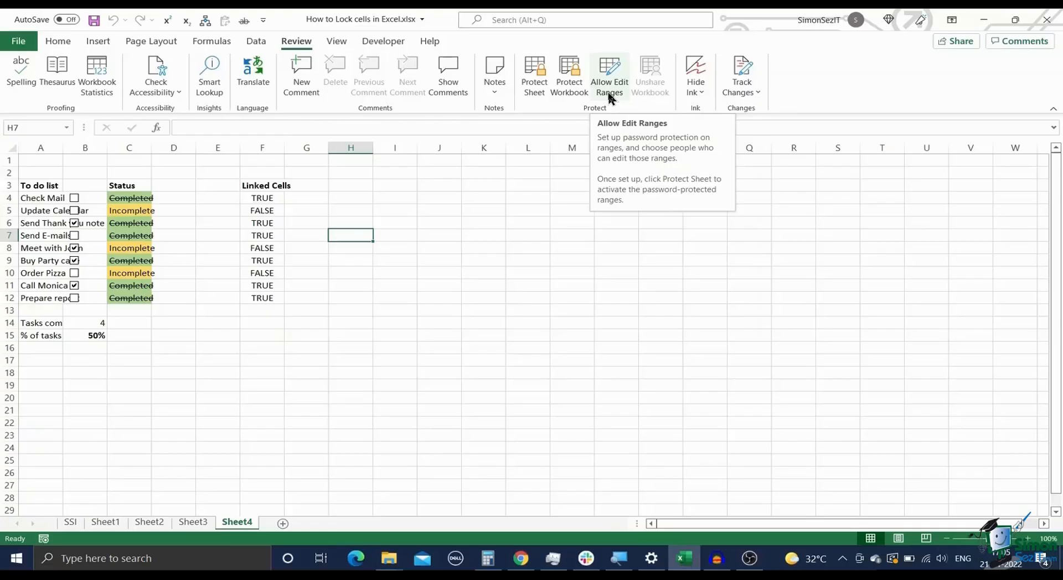
pyautogui.click(608, 75)
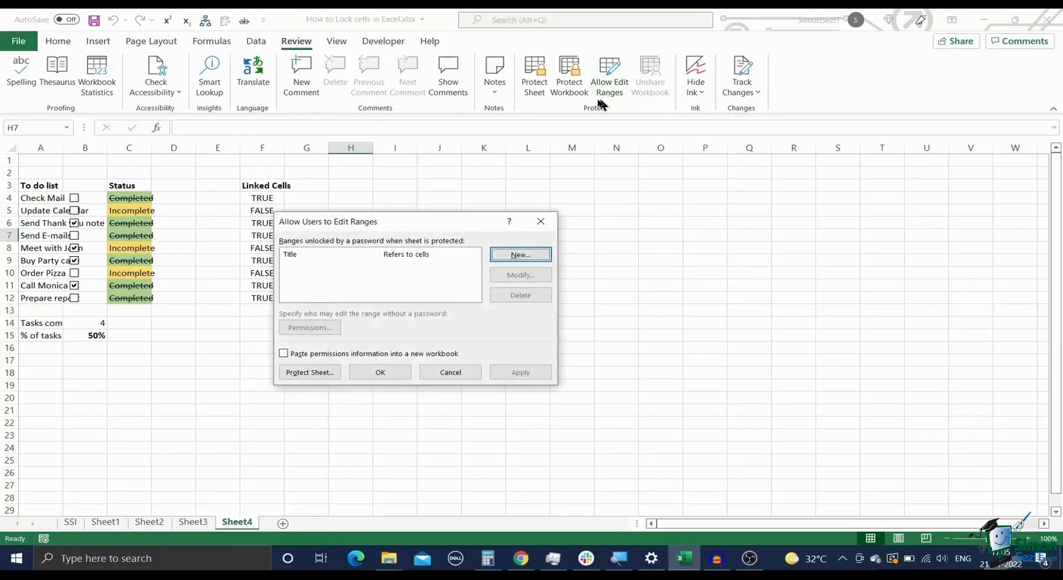
pyautogui.moveTo(489, 257)
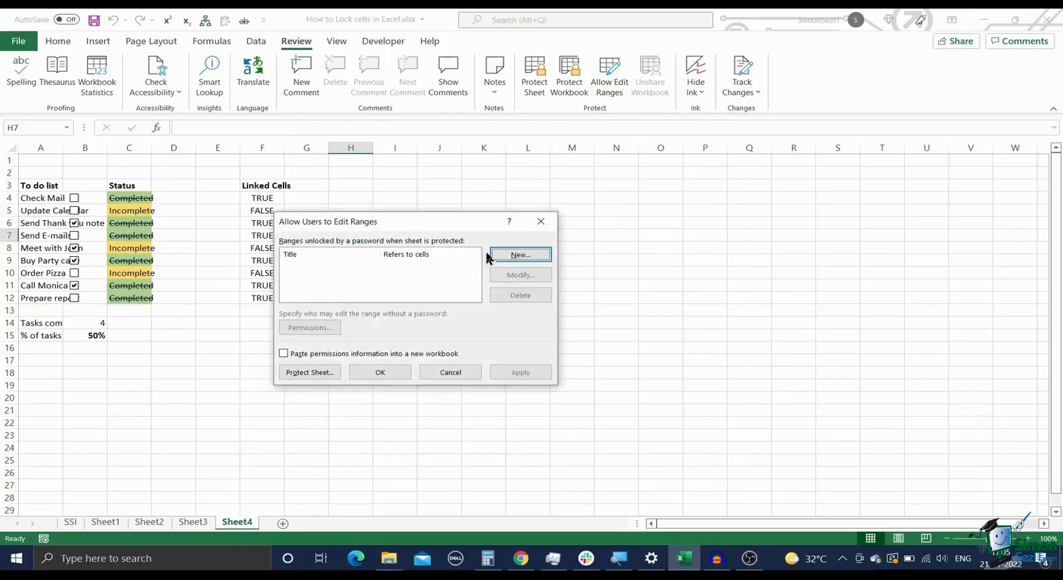
pyautogui.click(520, 255)
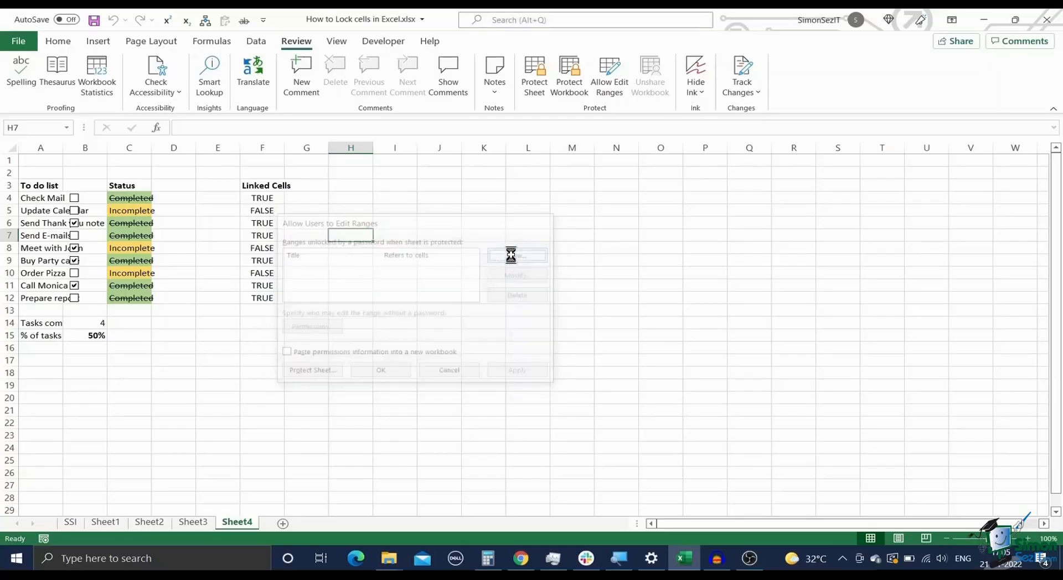
pyautogui.click(517, 255)
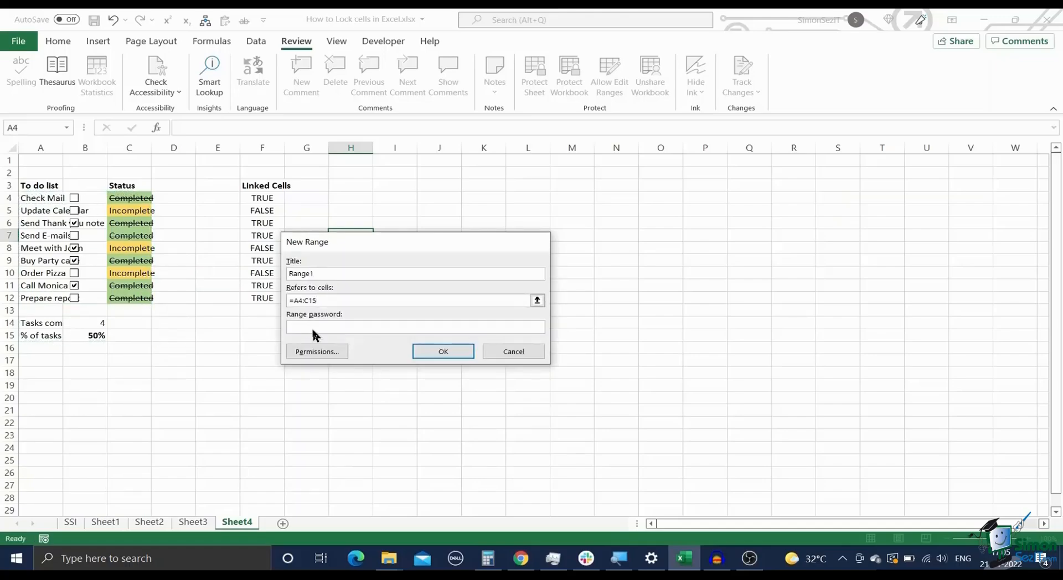
# Give the A4:C15 range a password and add a user allowed to edit it
pyautogui.write('***')
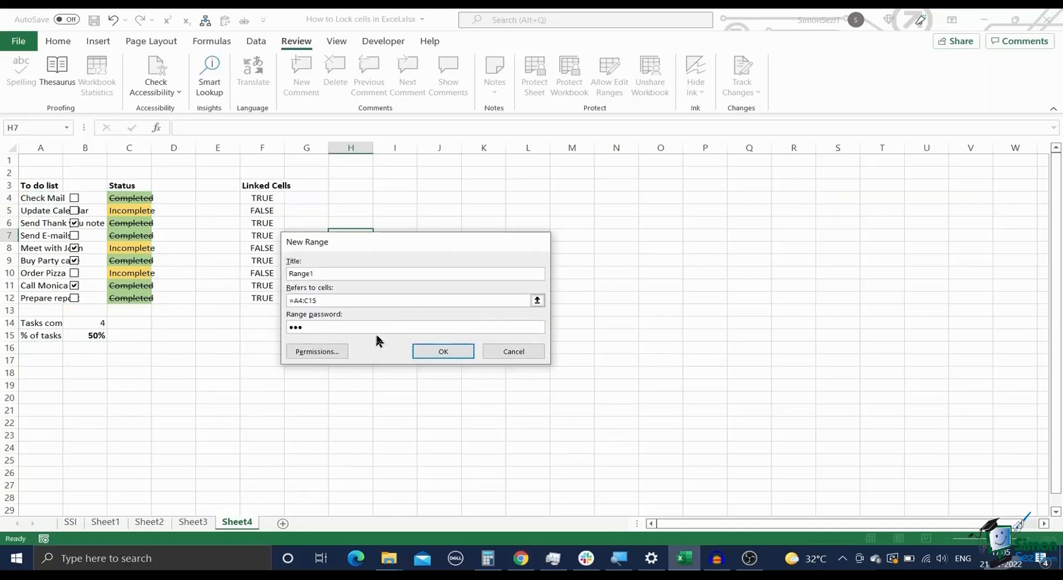
pyautogui.click(443, 351)
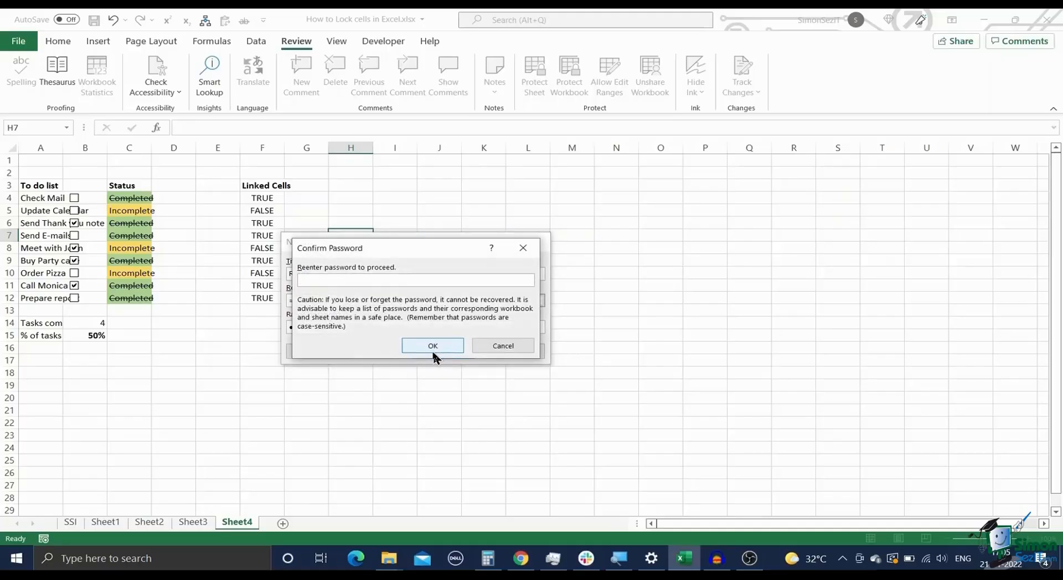
pyautogui.click(432, 346)
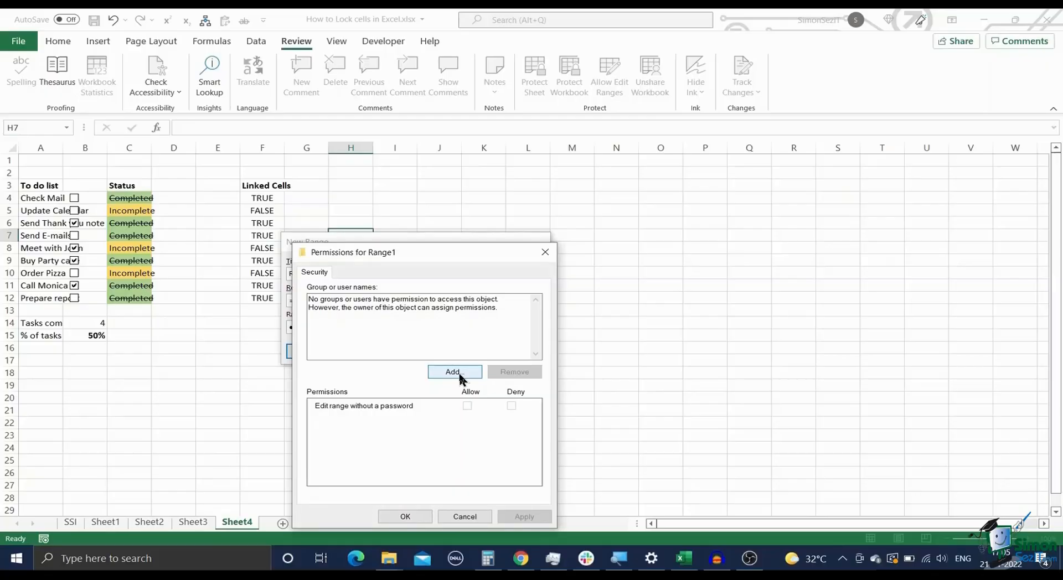
pyautogui.click(453, 372)
pyautogui.write('itsupport')
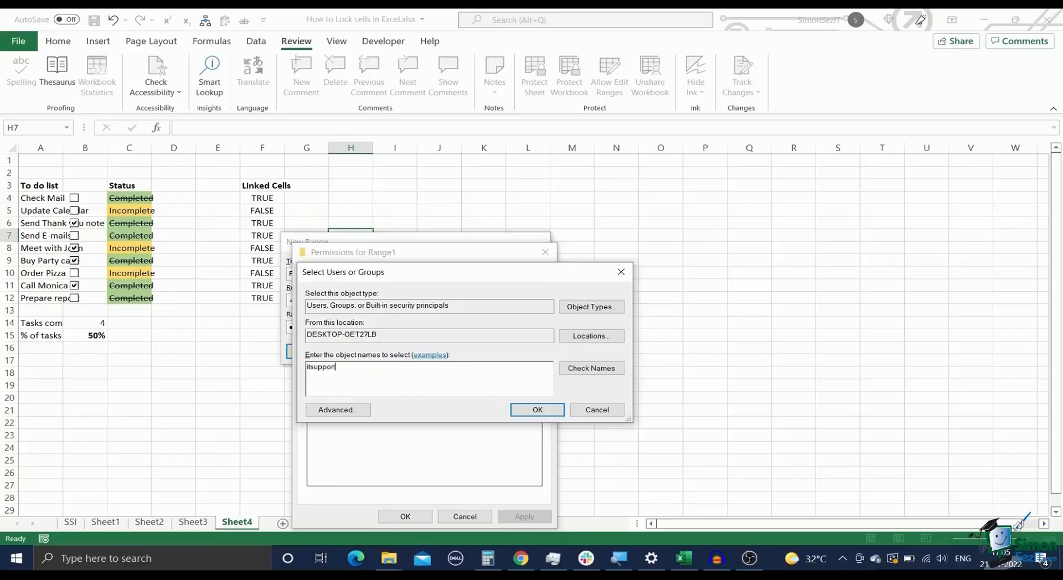
pyautogui.click(537, 410)
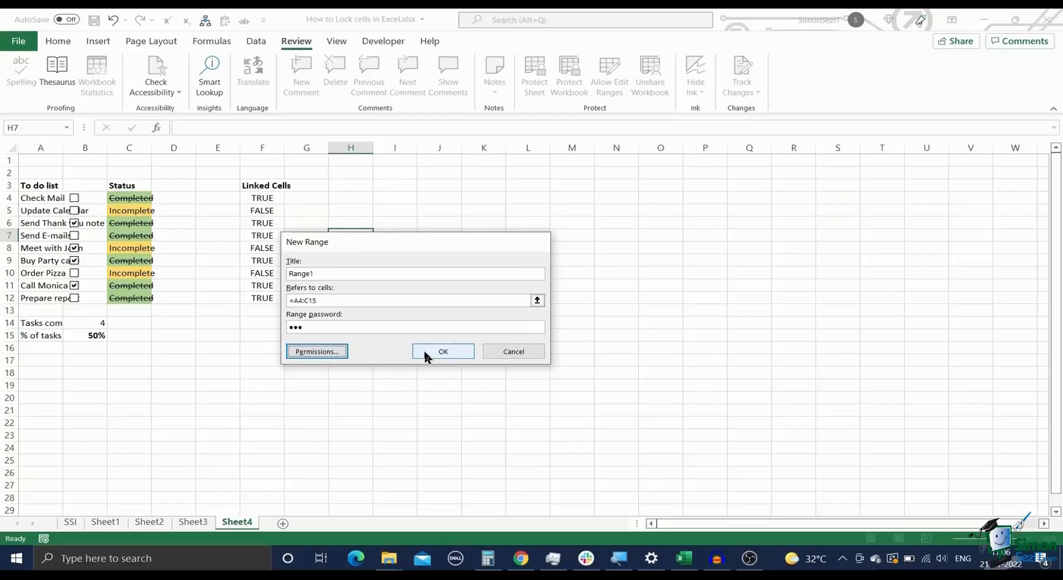
# Confirm Range1's password, then password-protect Sheet4 and confirm that password
pyautogui.click(443, 351)
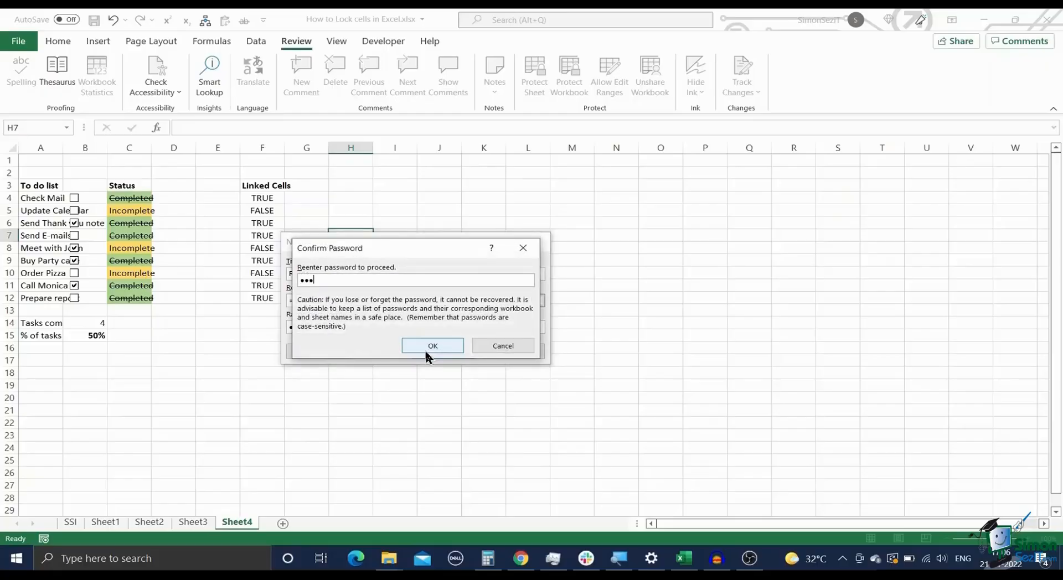
pyautogui.click(433, 346)
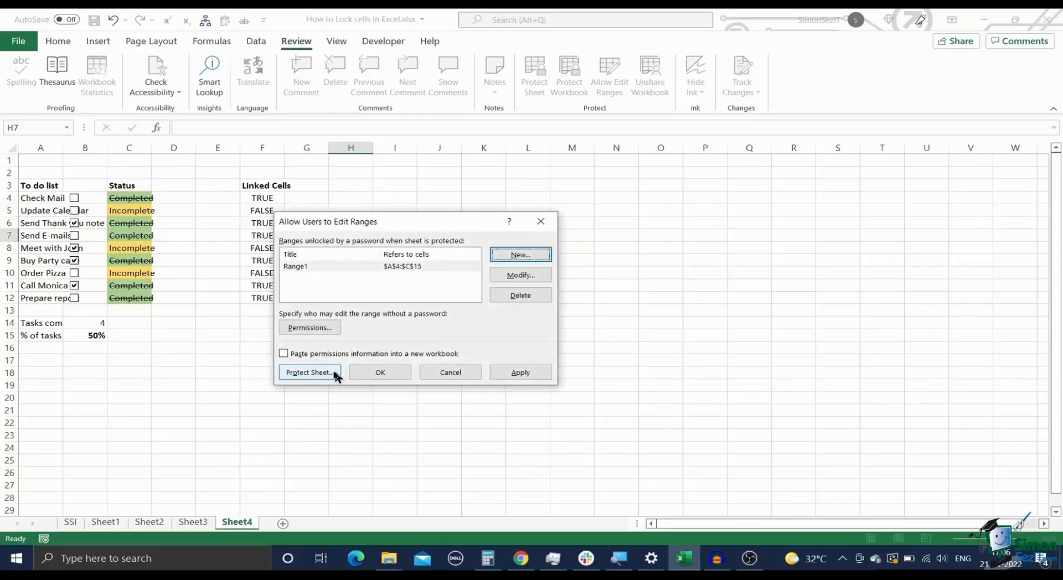
pyautogui.click(309, 372)
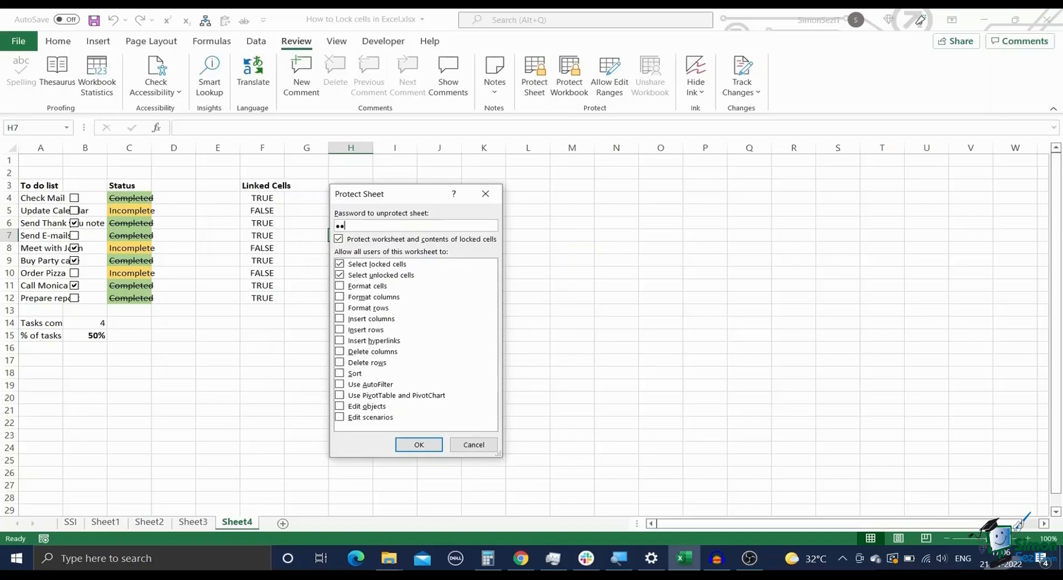
pyautogui.click(419, 445)
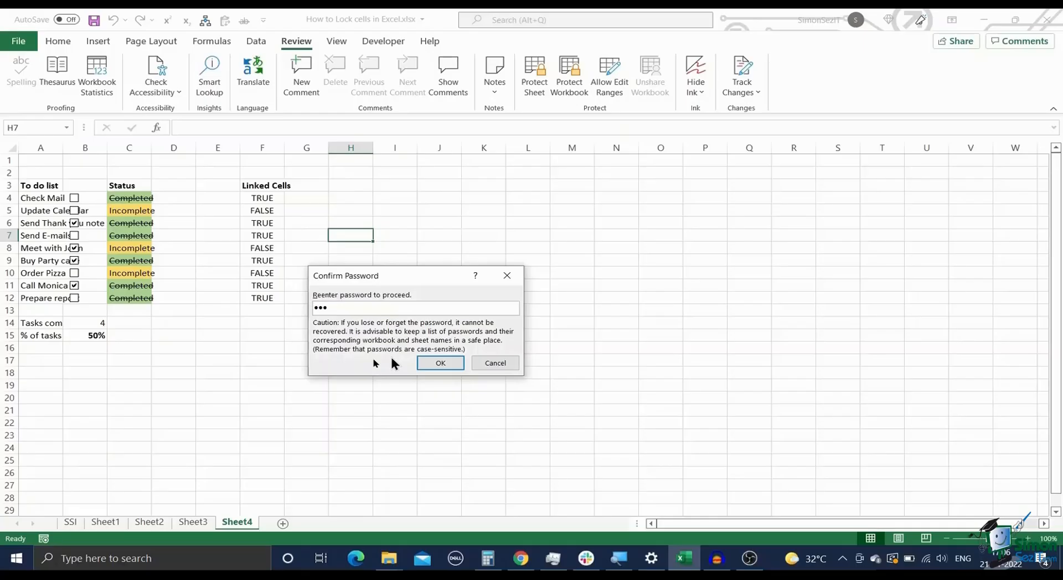
pyautogui.click(440, 363)
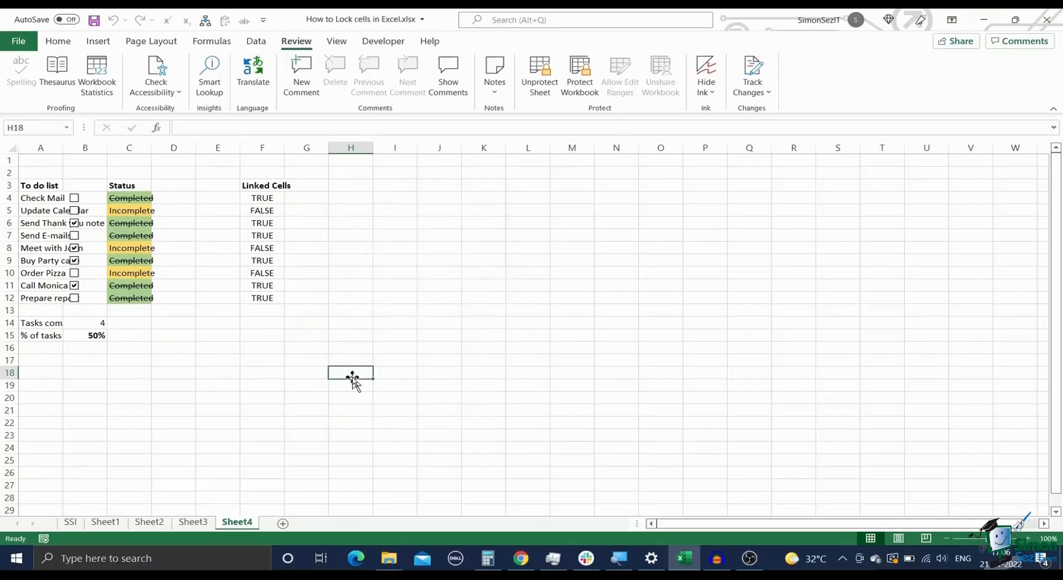
pyautogui.moveTo(166, 200)
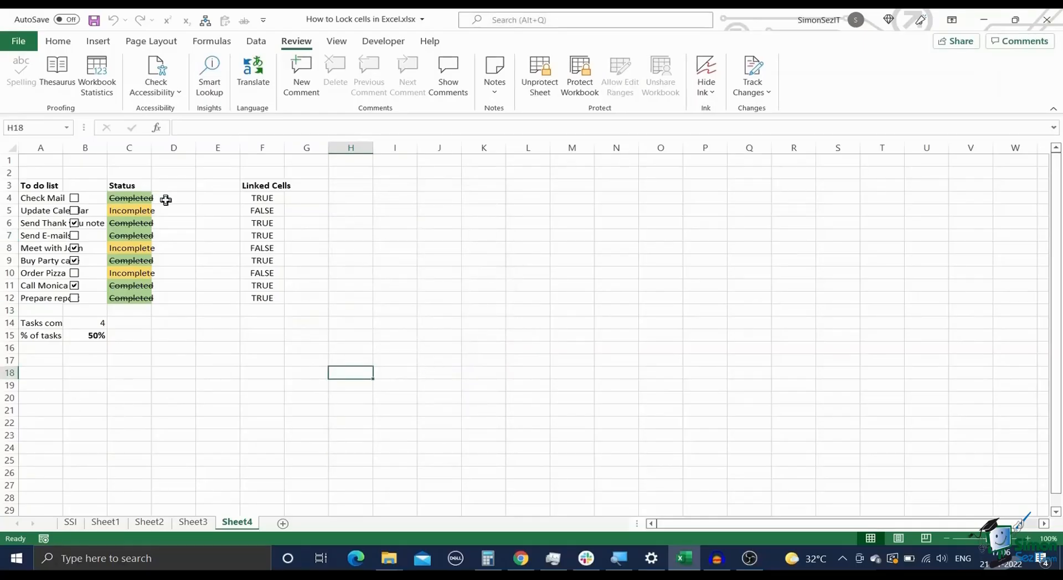
pyautogui.moveTo(168, 311)
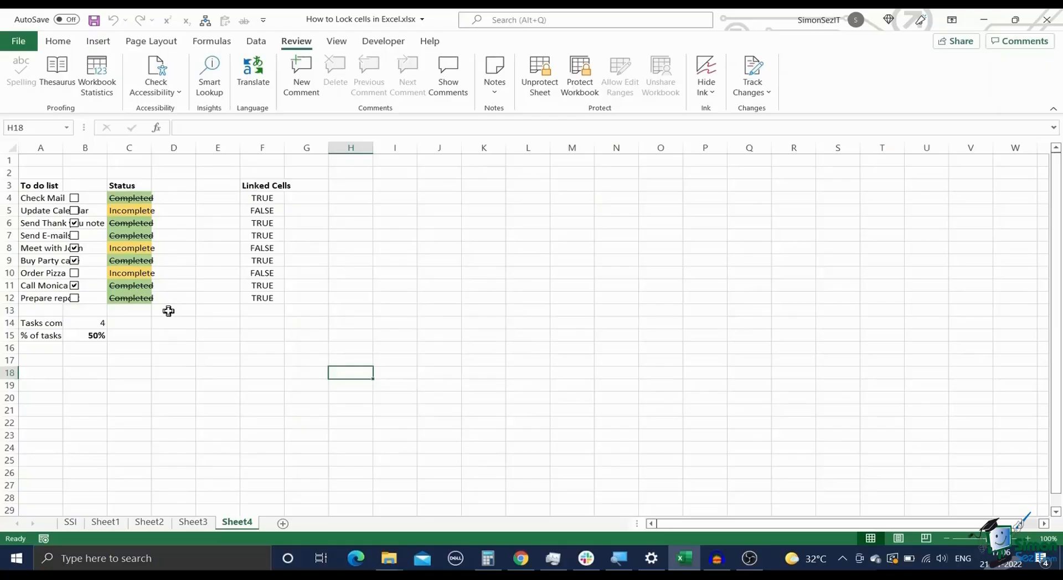
# Return to the SSI sheet showing the 'How to Lock Cells in Excel' title banner
pyautogui.click(69, 523)
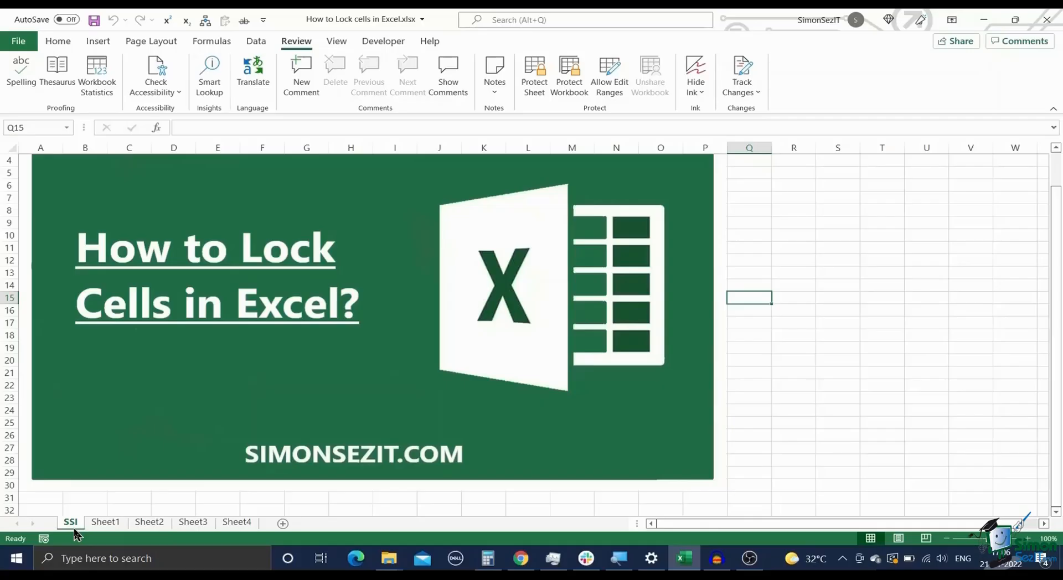
pyautogui.moveTo(84, 502)
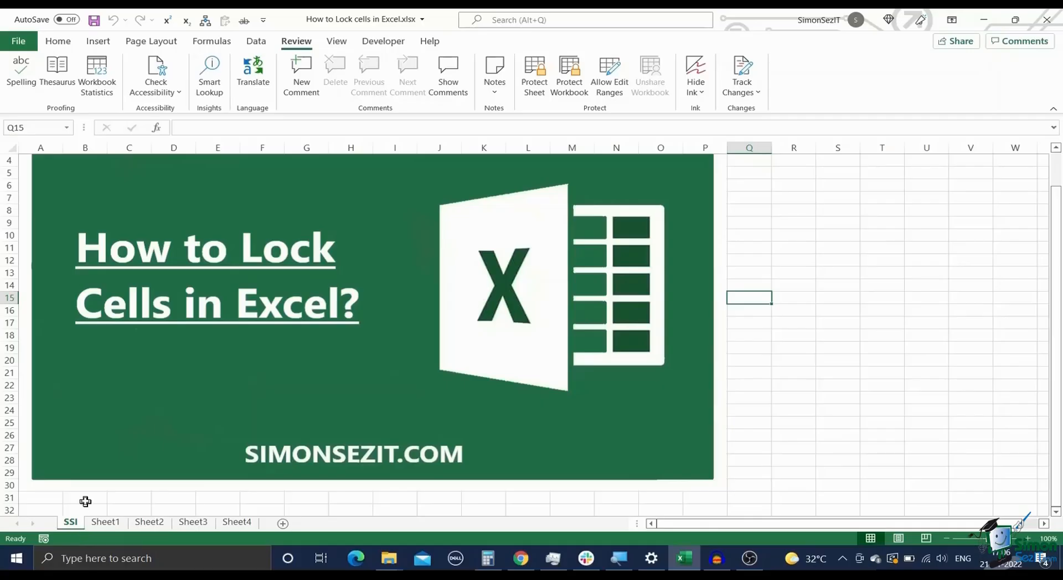